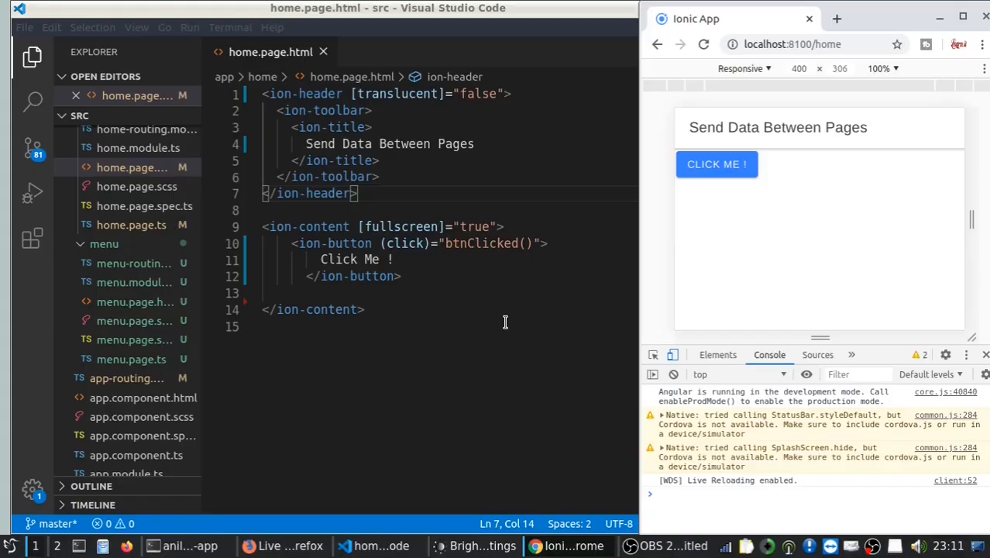
pyautogui.moveTo(743, 130)
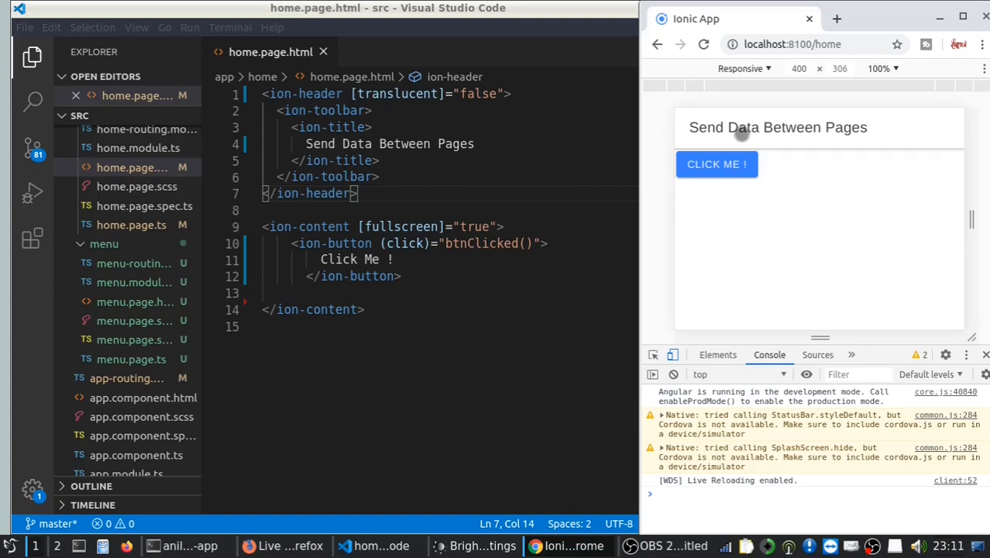
pyautogui.moveTo(710, 145)
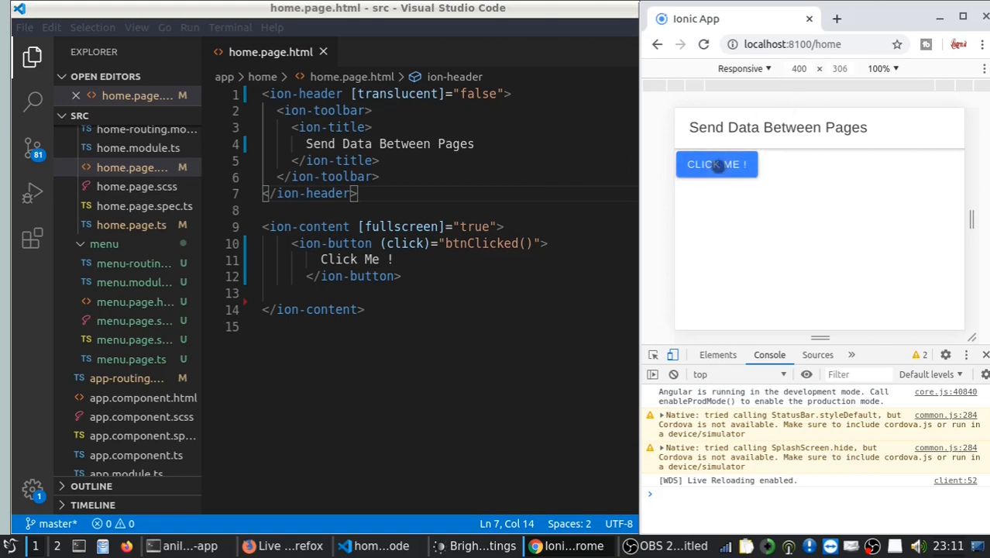
# - Use the home page's CLICK ME button so the app routes to /menu and logs 'btn Clicked'
pyautogui.click(716, 165)
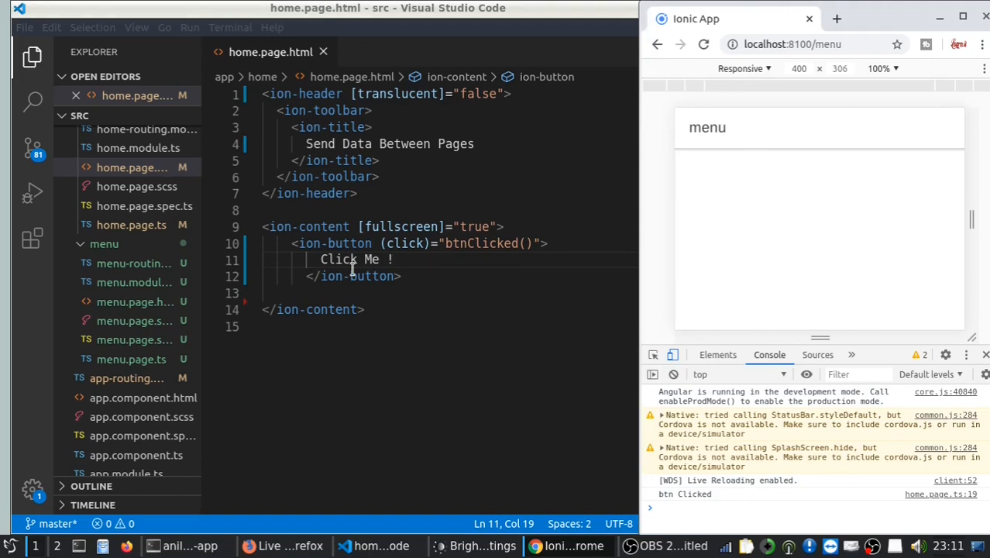
pyautogui.moveTo(864, 78)
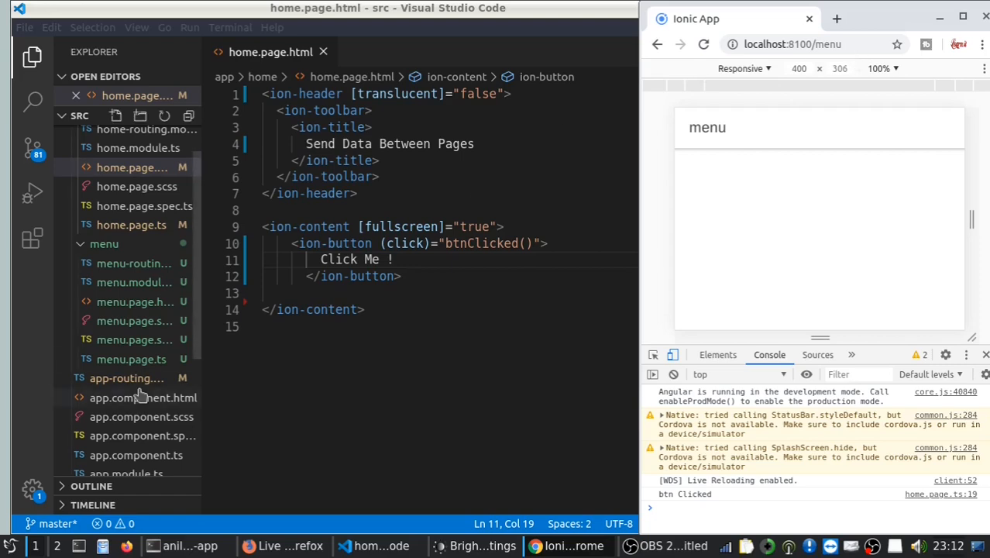
# - Change the menu route path to 'menu/:xyz' in app-routing.module.ts, then return to home.page.html
pyautogui.click(127, 378)
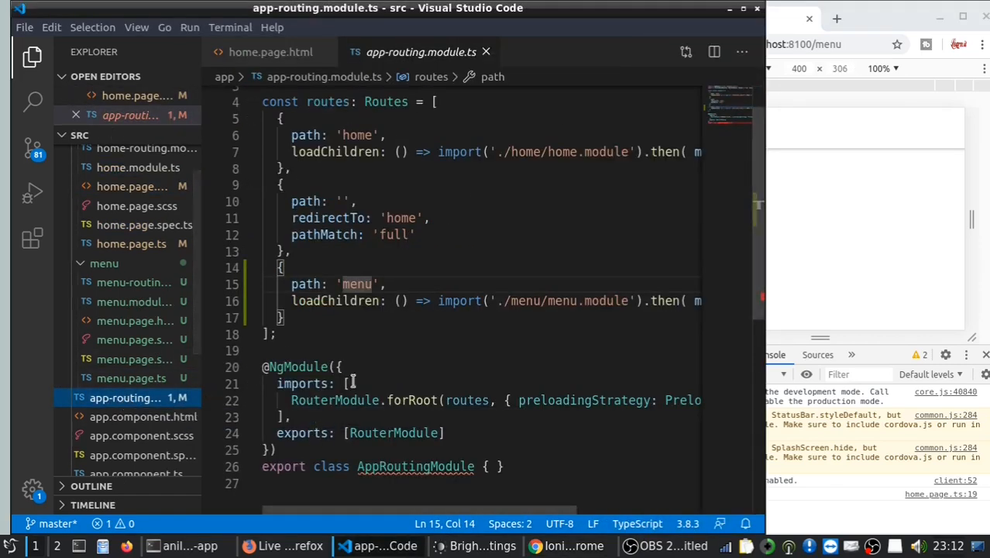
pyautogui.moveTo(124, 396)
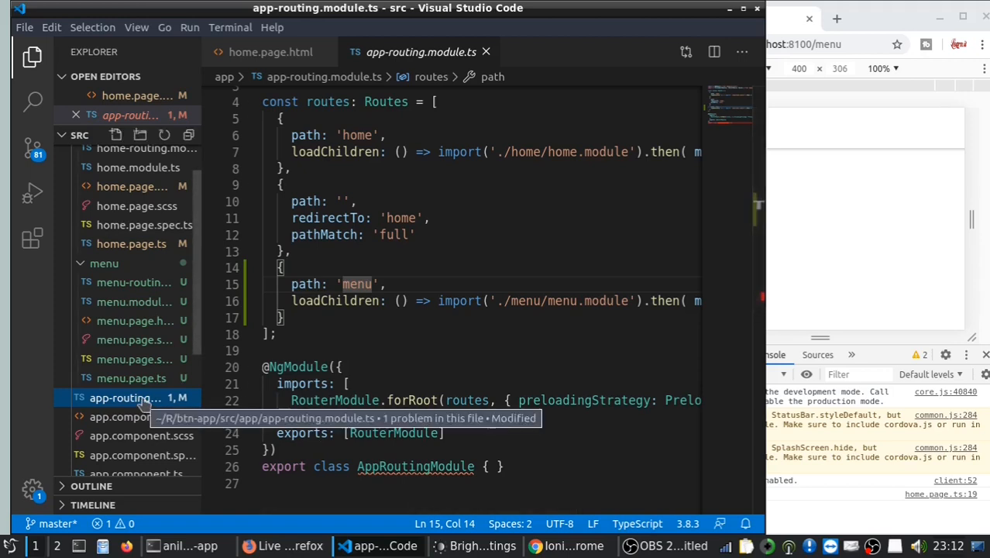
pyautogui.moveTo(446, 220)
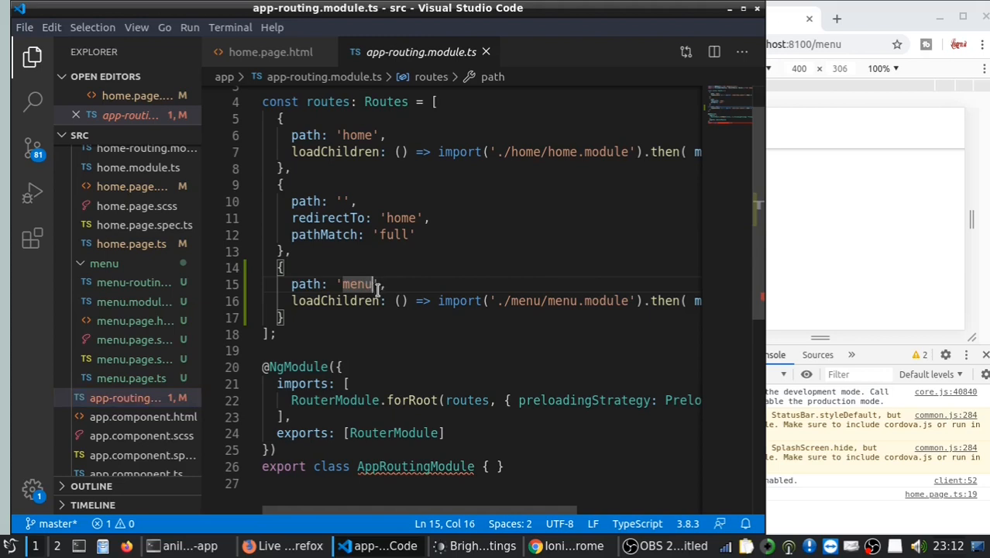
pyautogui.write('/:id')
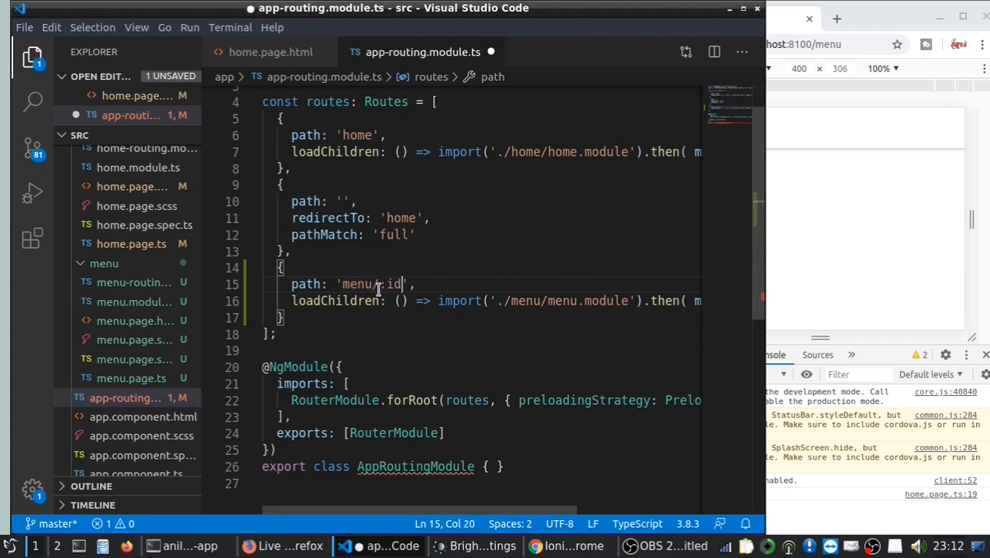
pyautogui.press('BackSpace')
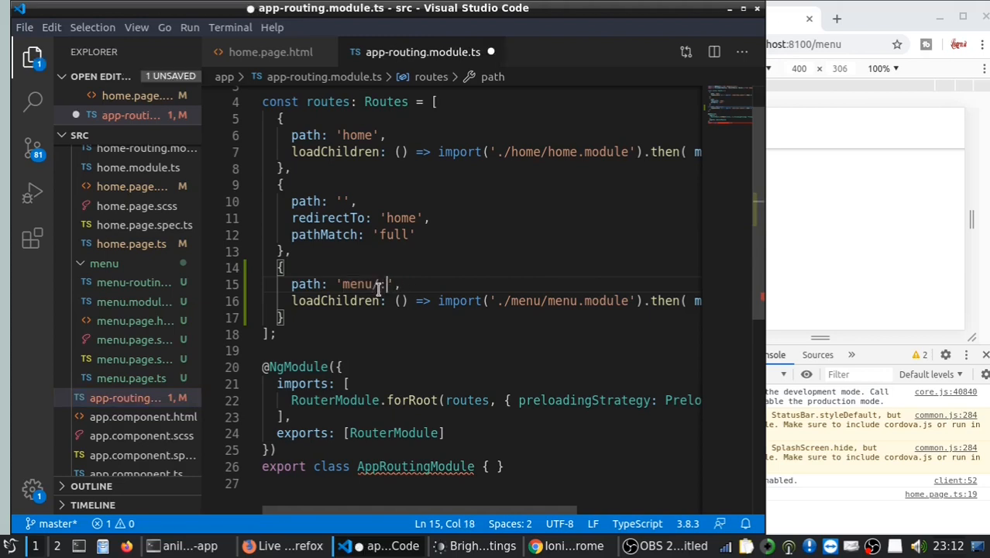
pyautogui.write('var')
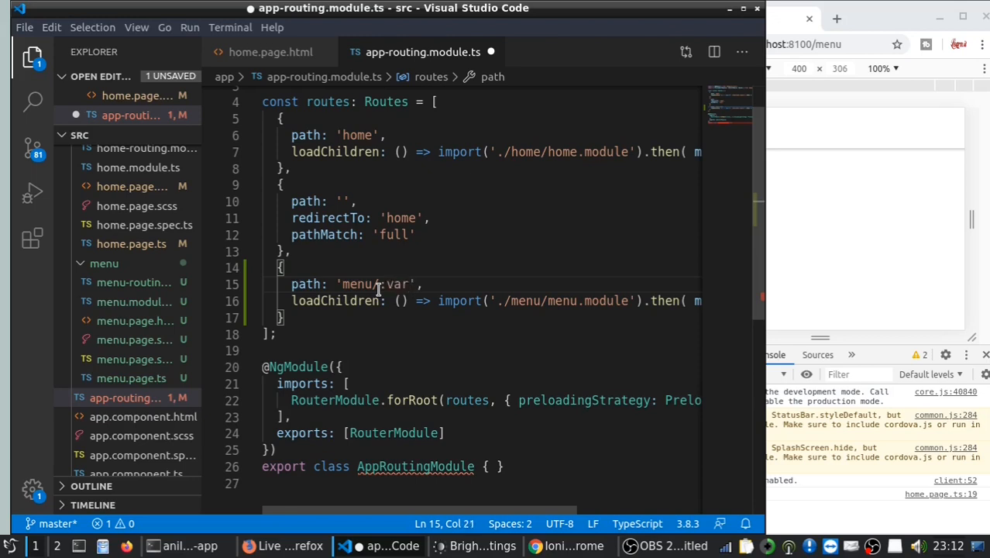
pyautogui.write('xyz')
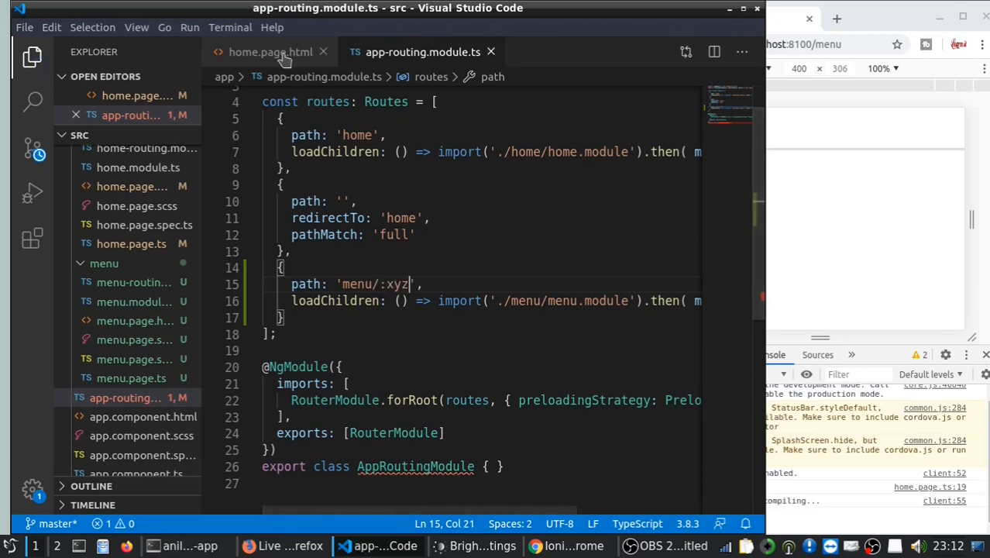
pyautogui.click(270, 52)
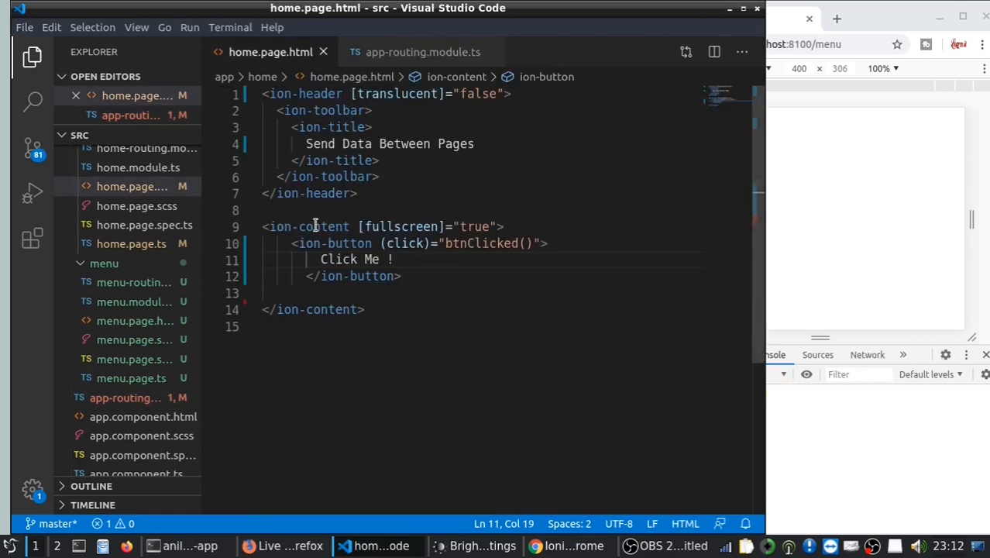
# - Change the home page handler to navigate(['menu/2']) and save home.page.ts
pyautogui.click(130, 244)
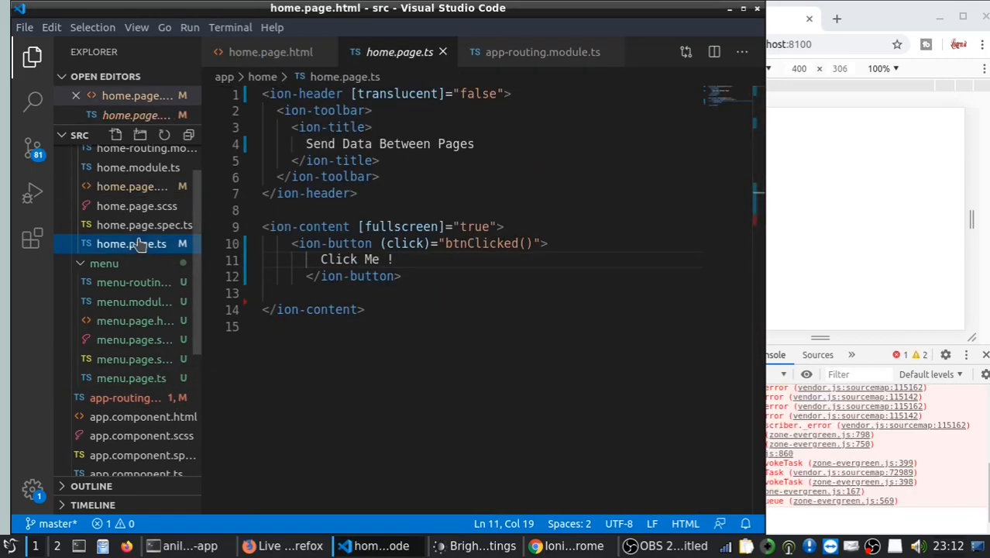
pyautogui.click(130, 243)
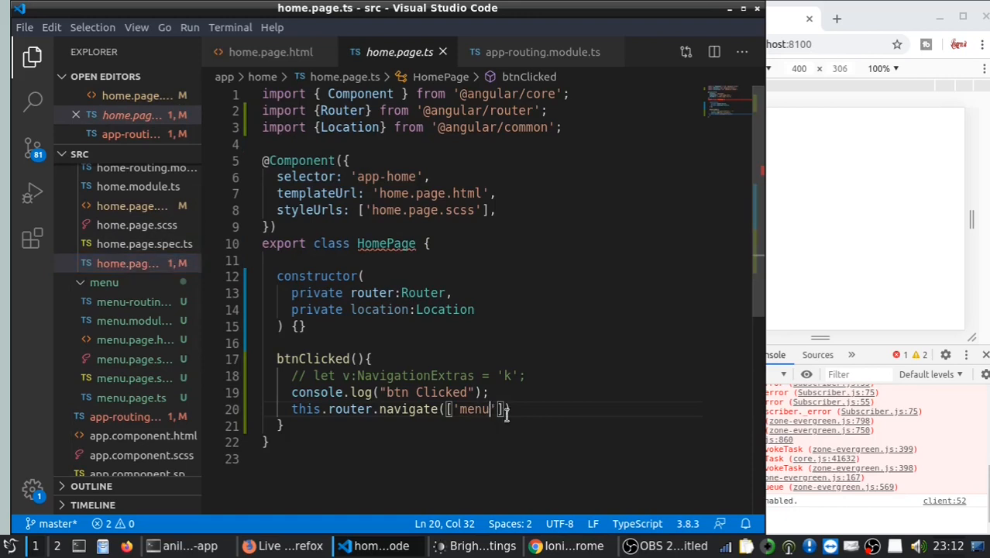
pyautogui.write('/')
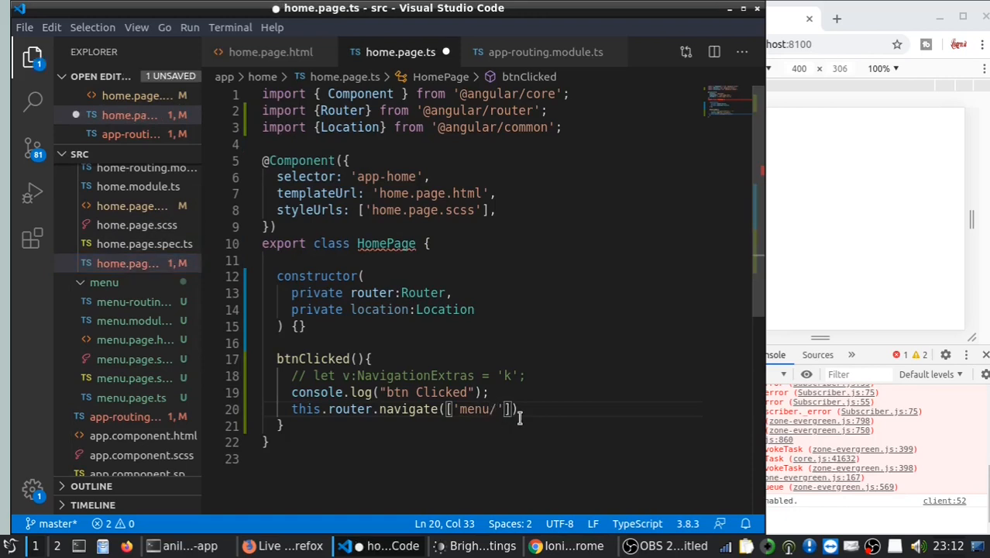
pyautogui.write('2')
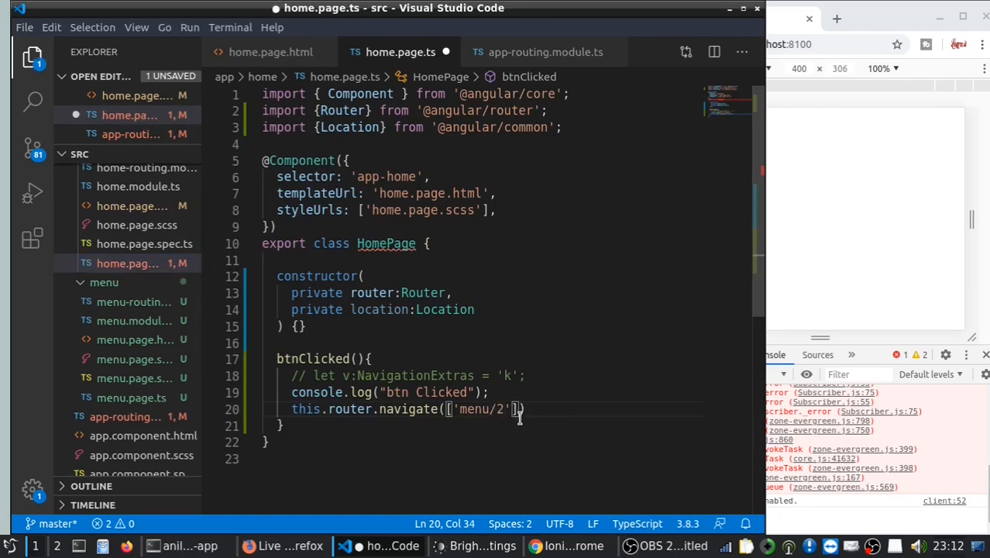
pyautogui.press('ctrl+s')
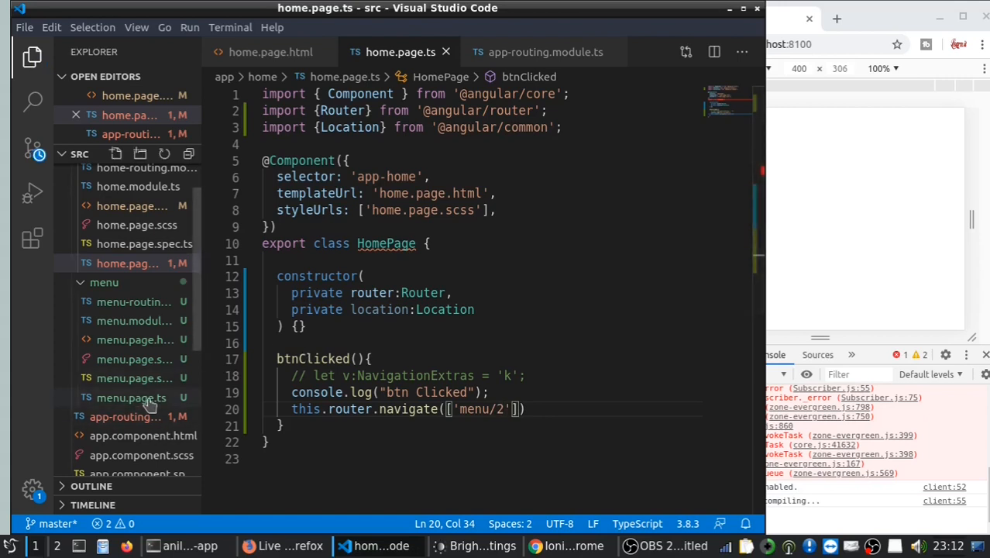
pyautogui.click(131, 416)
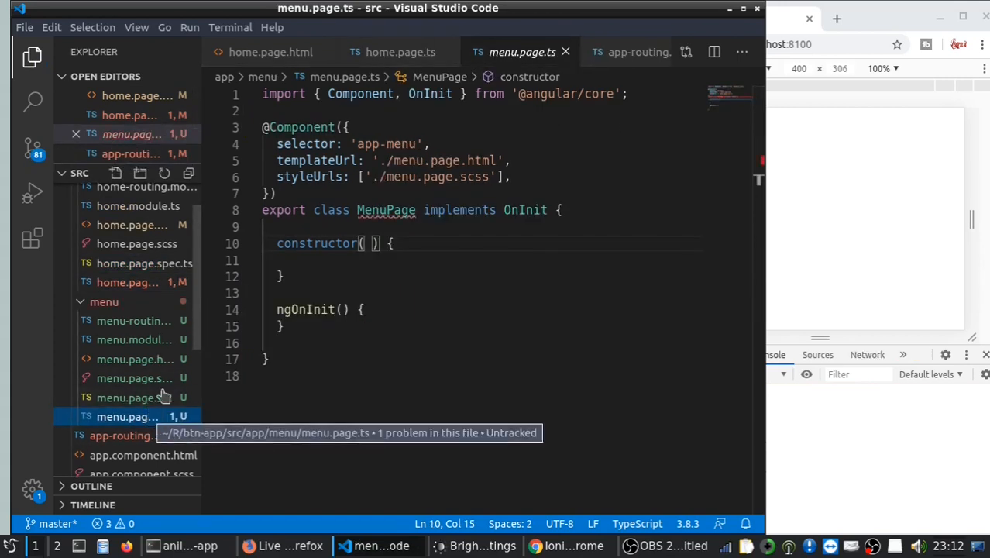
pyautogui.press('Enter')
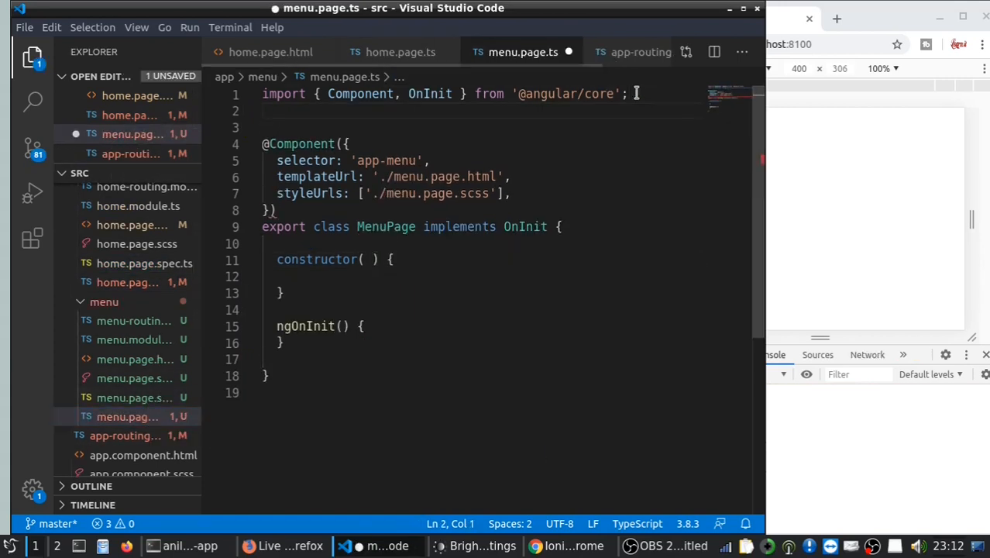
pyautogui.write('import')
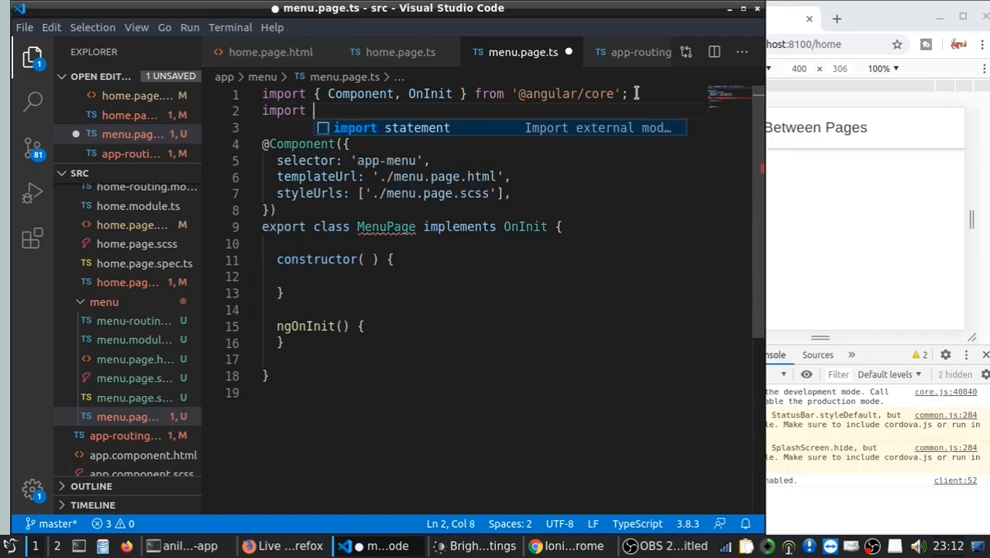
pyautogui.write('{Activate')
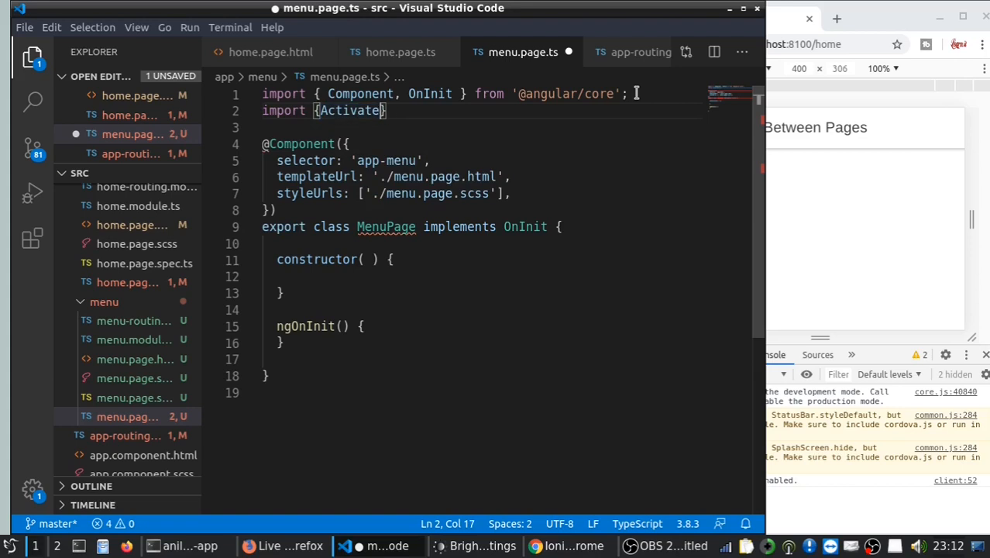
pyautogui.write('Route')
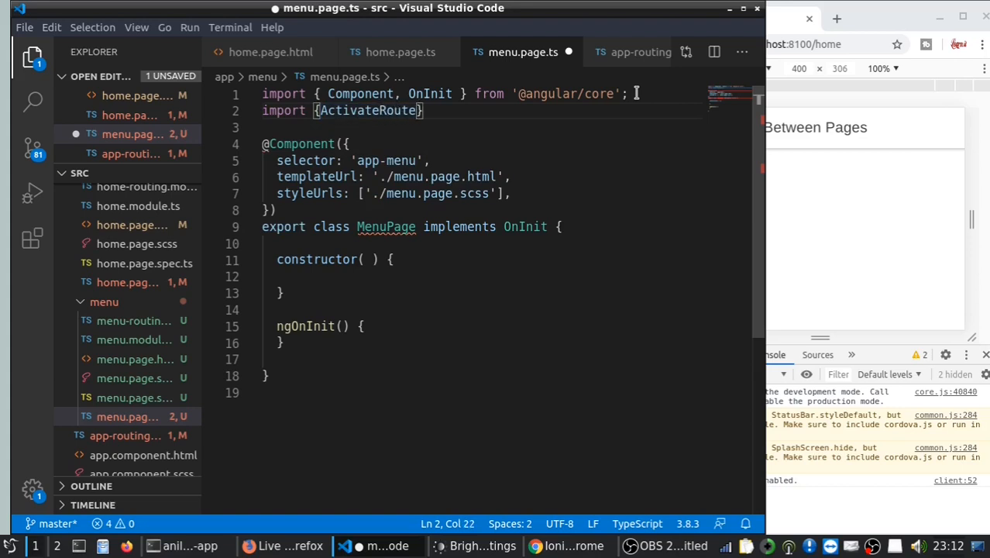
pyautogui.write("from '@angular/")
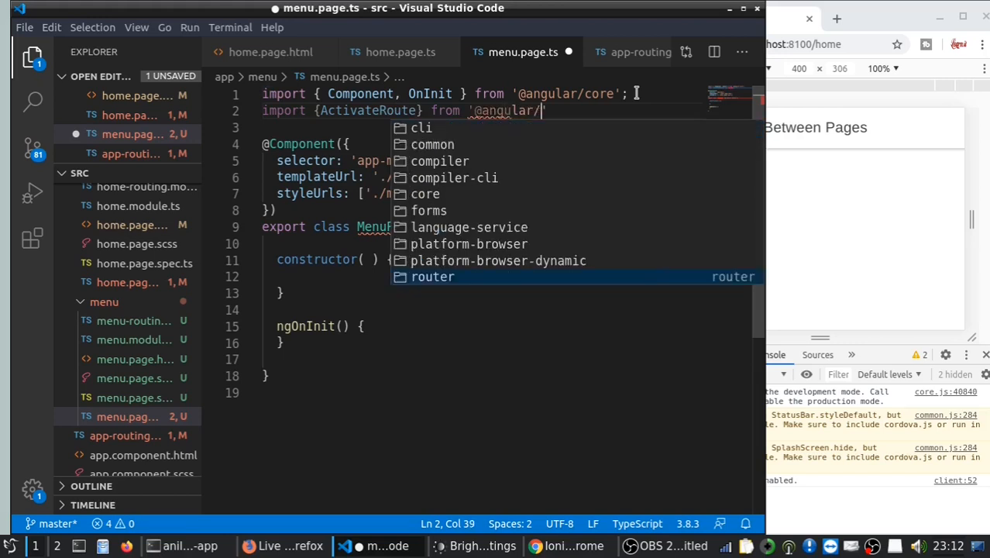
pyautogui.click(432, 276)
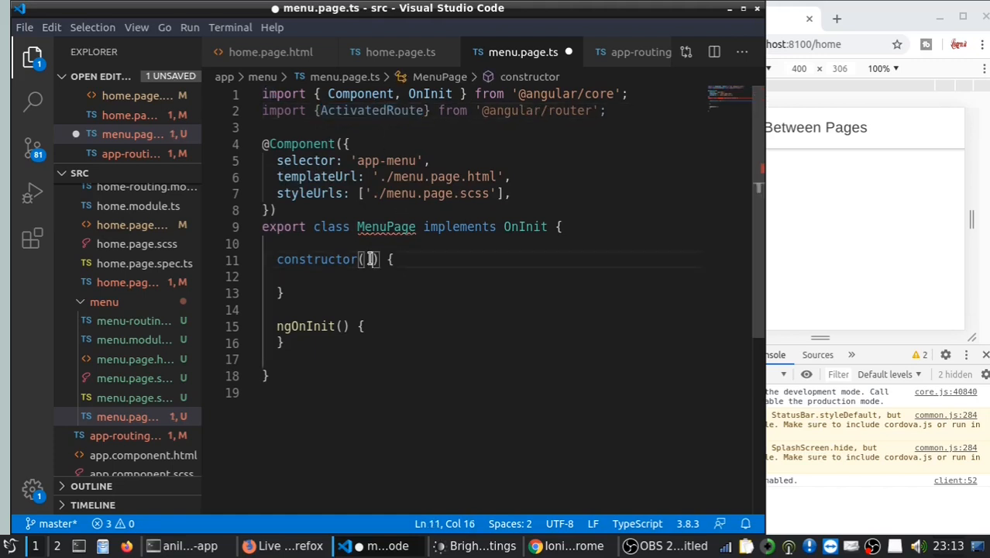
# - Inject private activatedRoute: ActivatedRoute into the menu page constructor
pyautogui.write('private')
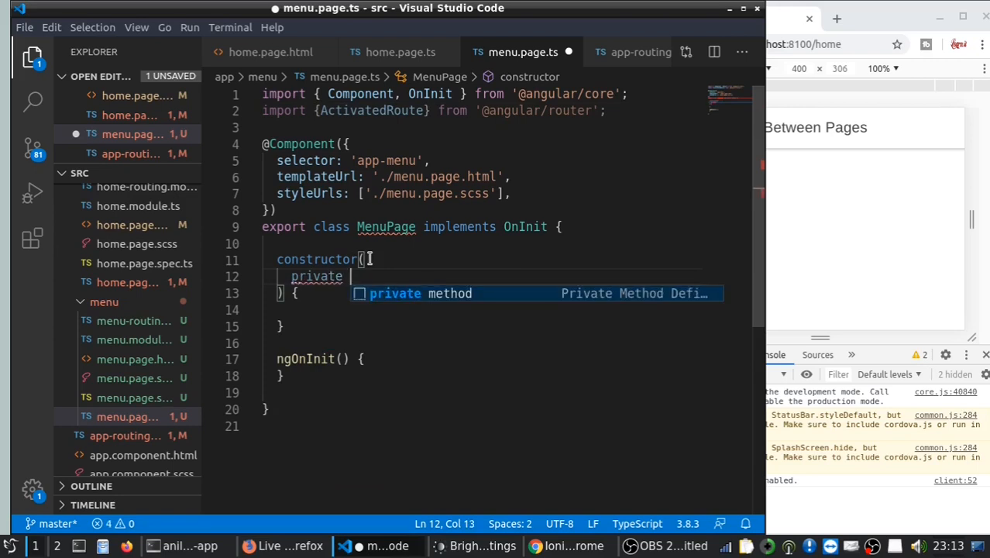
pyautogui.write('actovat')
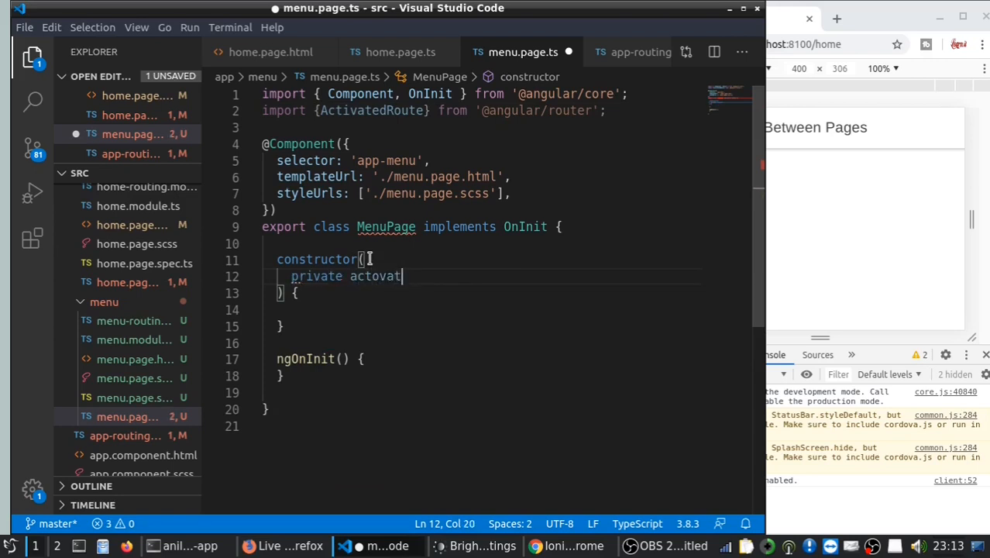
pyautogui.write('ed')
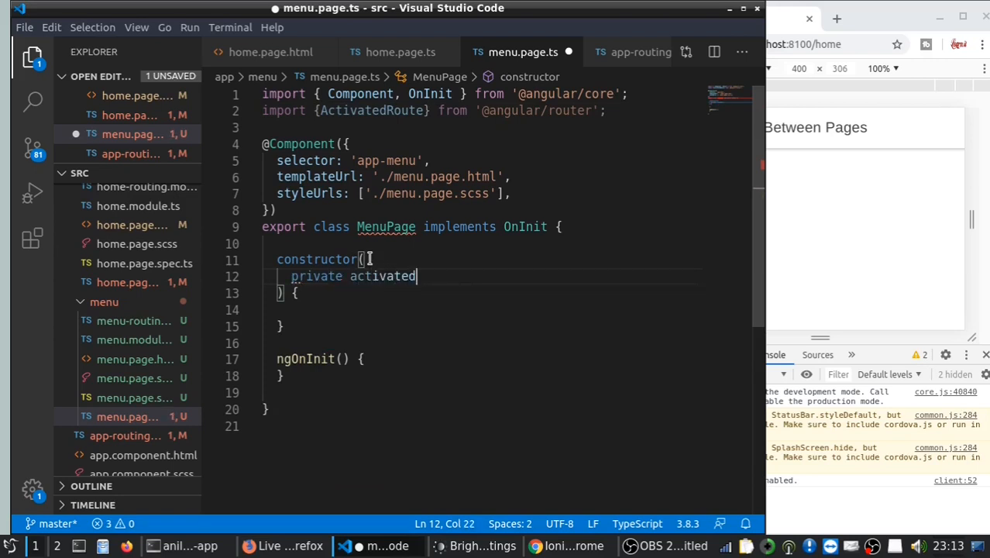
pyautogui.write('Route:A')
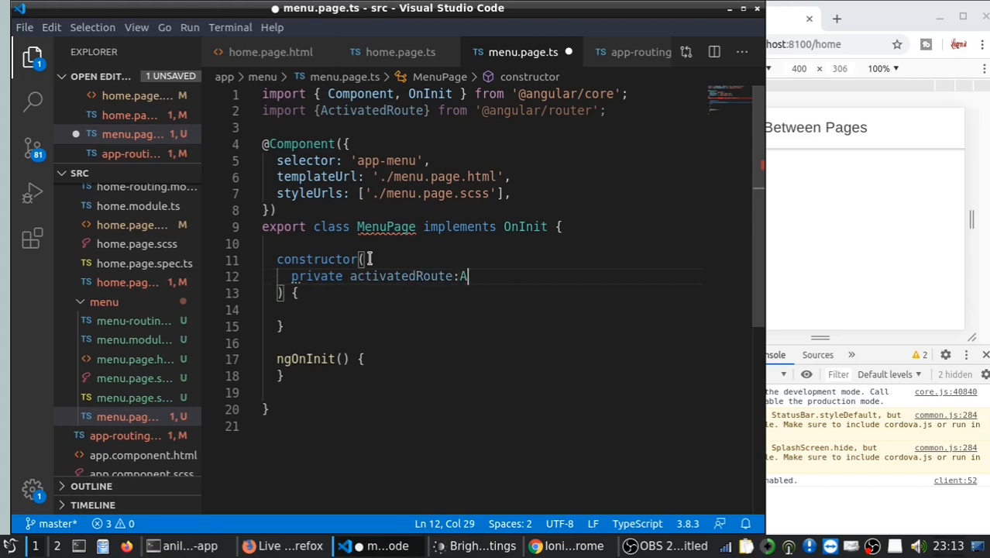
pyautogui.write('ctivatedRoute')
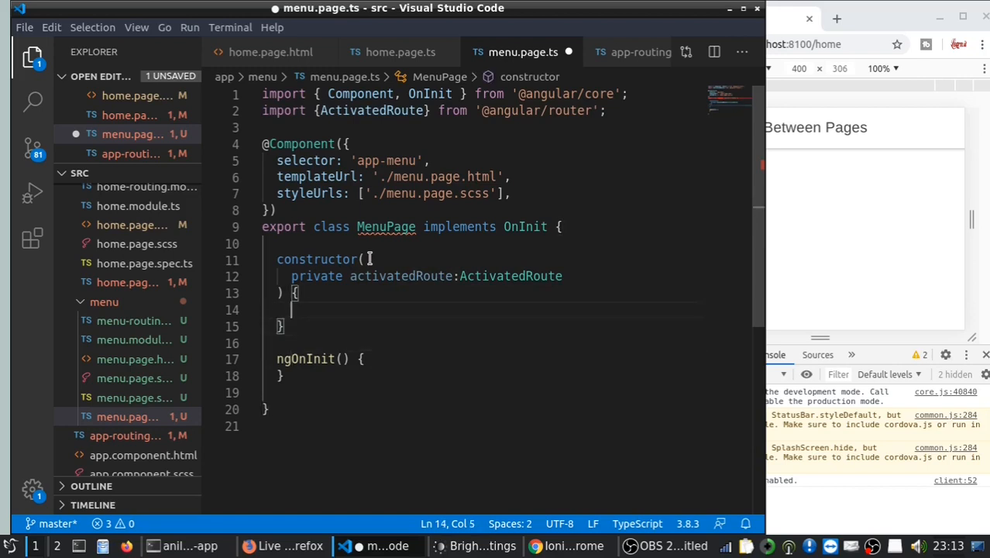
# - Subscribe to this.activatedRoute.paramMap and console.log the data, then save
pyautogui.press('Enter')
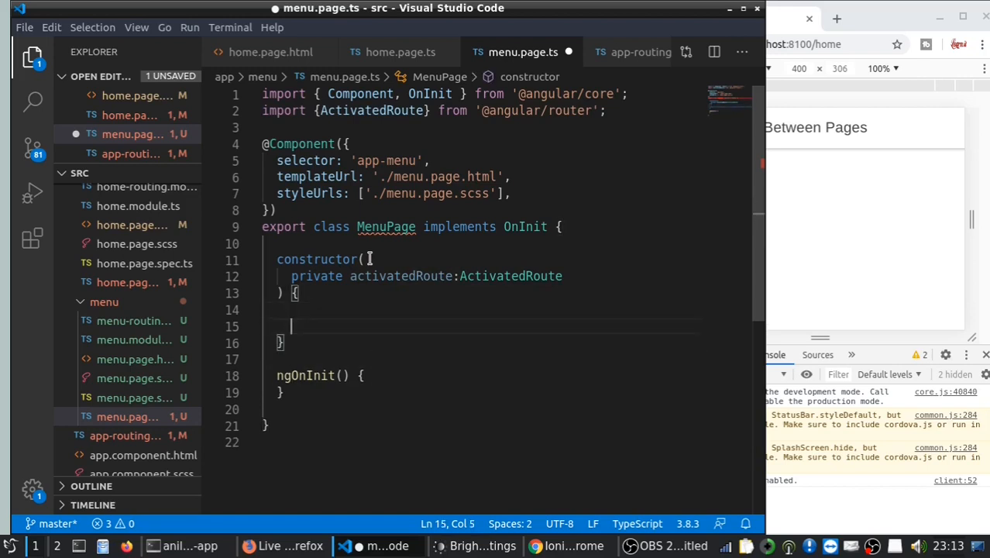
pyautogui.write('this.activatedRoute')
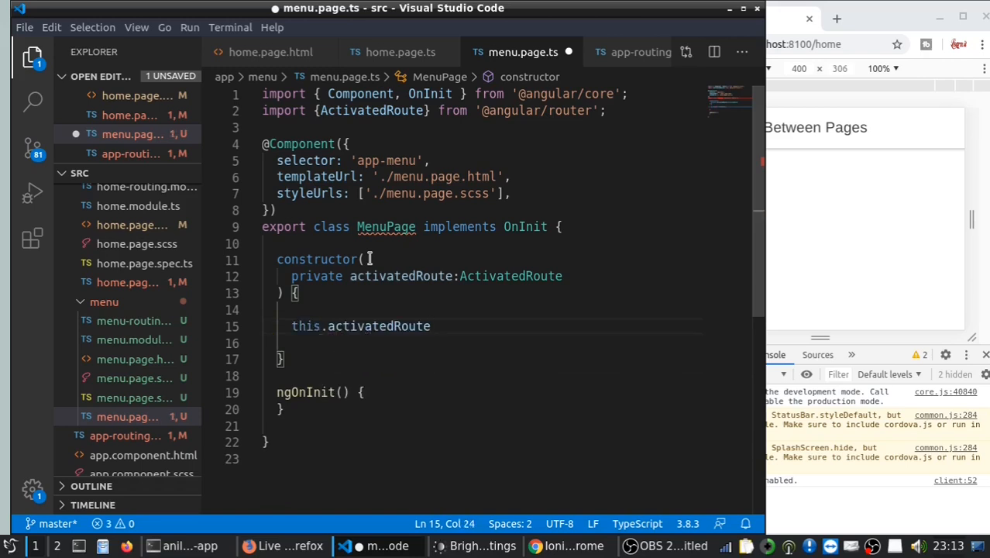
pyautogui.write('.')
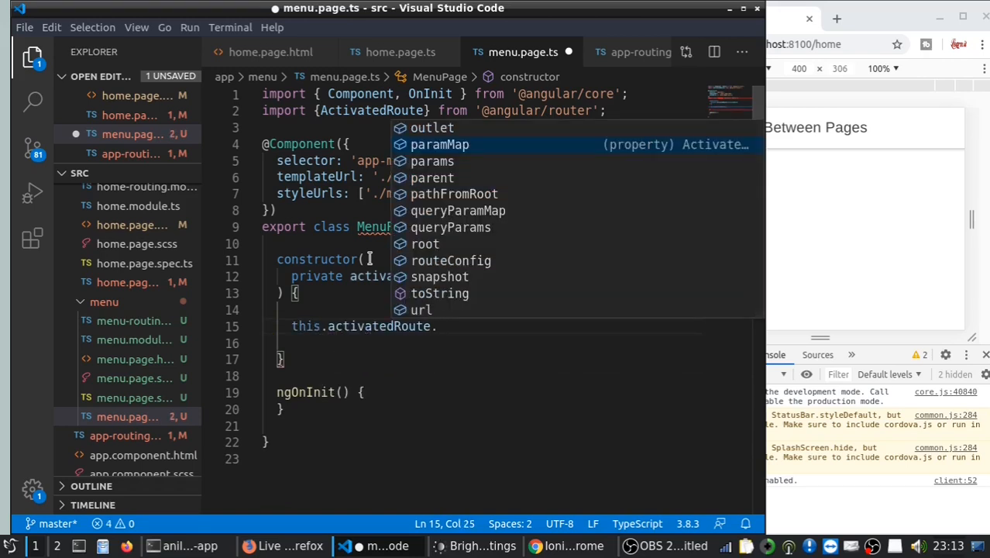
pyautogui.write('paramMap.subscribe(')
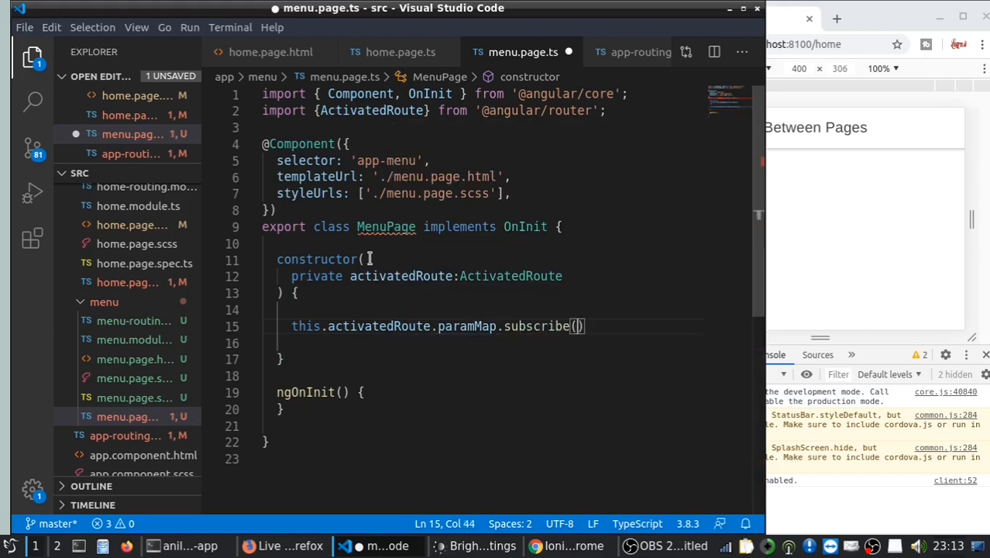
pyautogui.press('Enter')
pyautogui.write('(data')
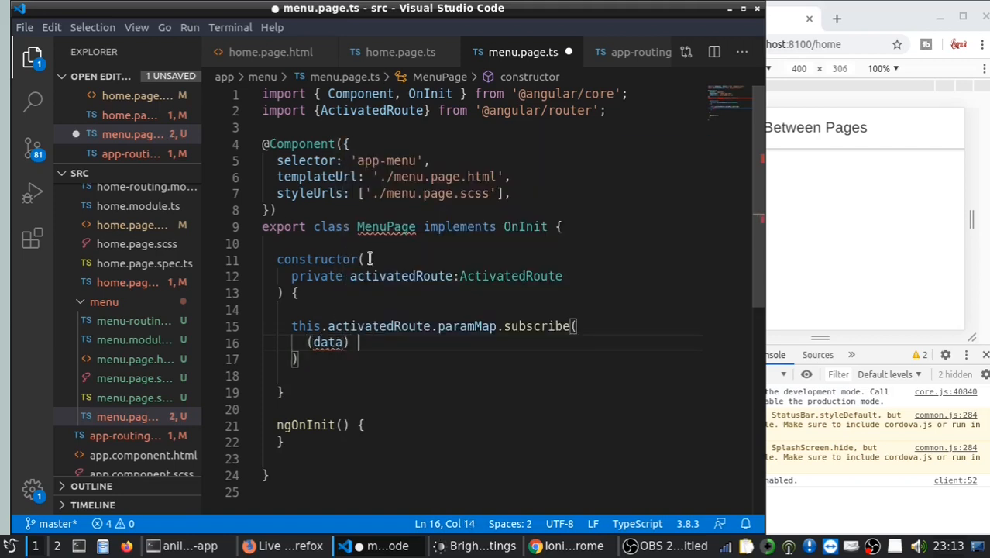
pyautogui.write('=> {')
pyautogui.write('cpons')
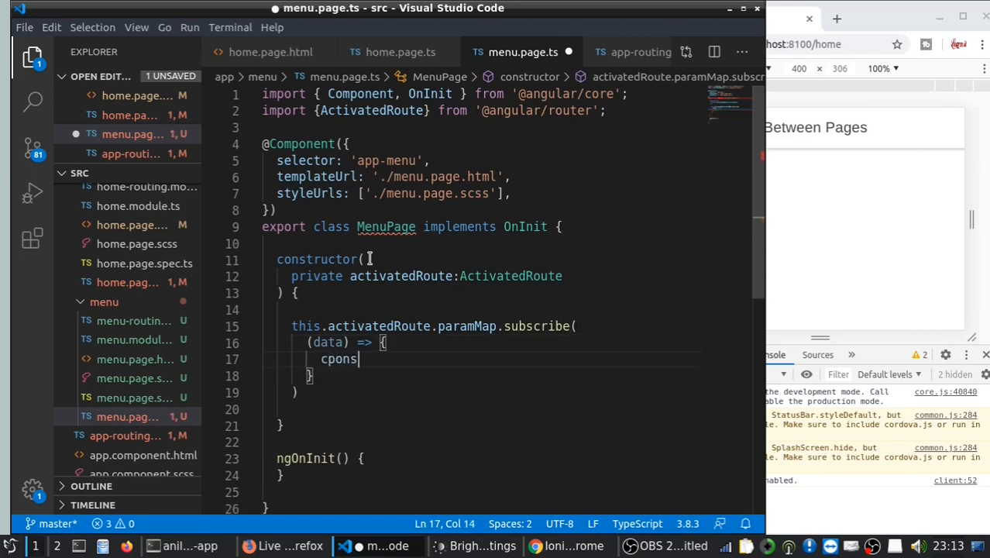
pyautogui.write('console.log(data')
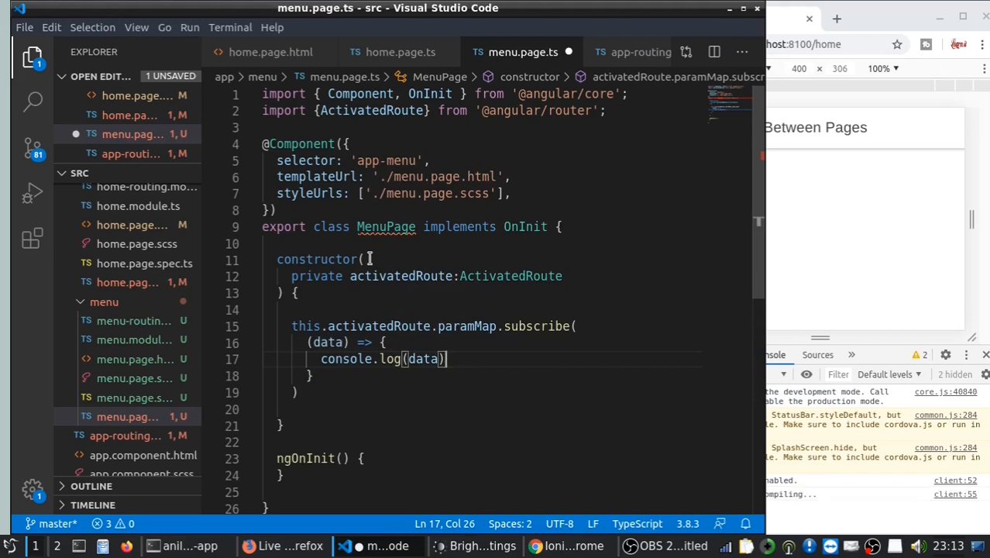
pyautogui.press('ctrl+s')
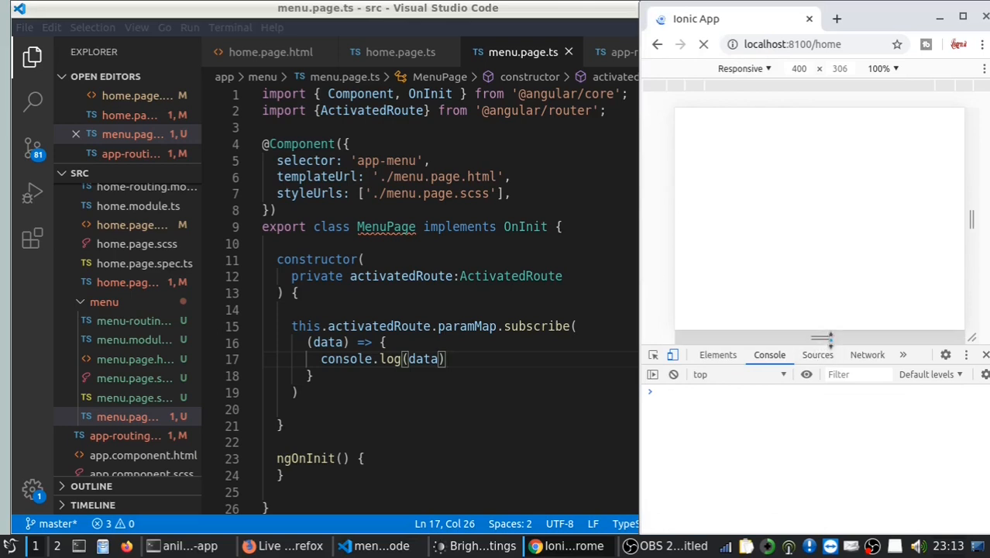
# - Reload the app, go to menu/2 and expand the logged ParamsAsMap showing xyz: "2"
pyautogui.click(703, 43)
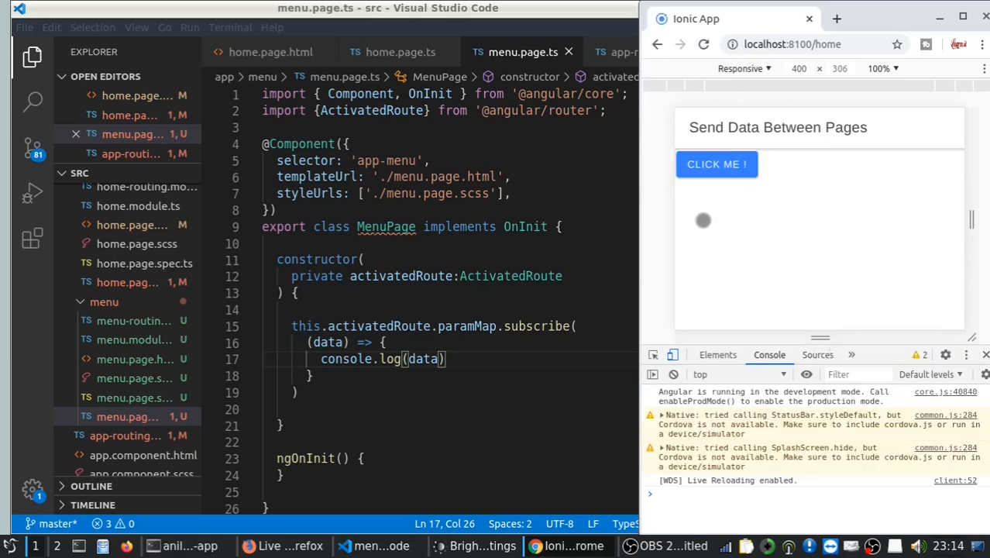
pyautogui.click(716, 164)
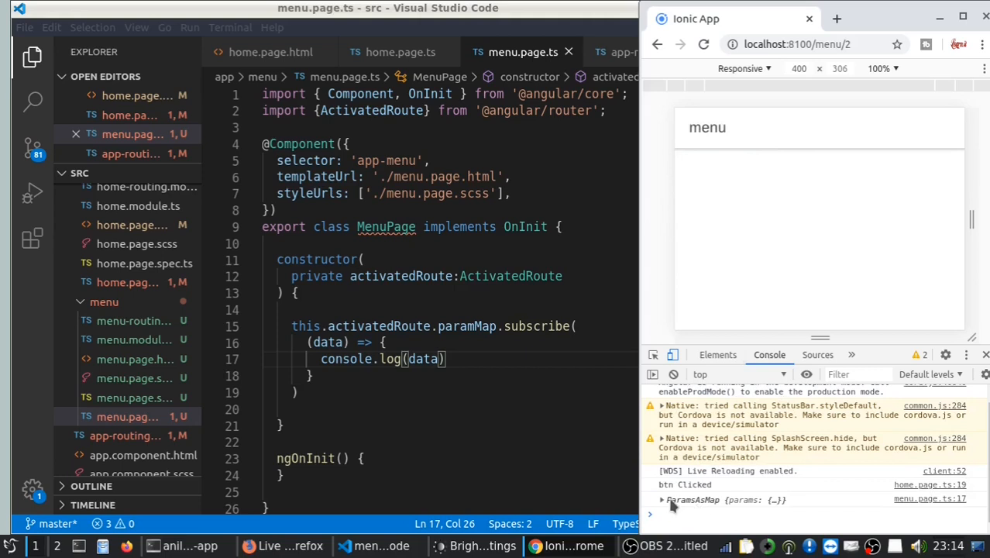
pyautogui.moveTo(663, 499)
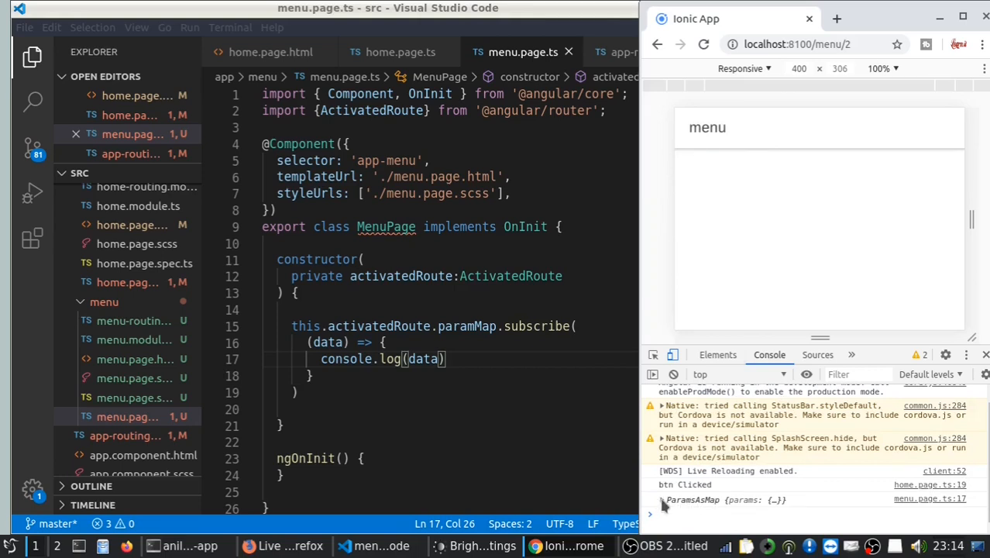
pyautogui.click(664, 499)
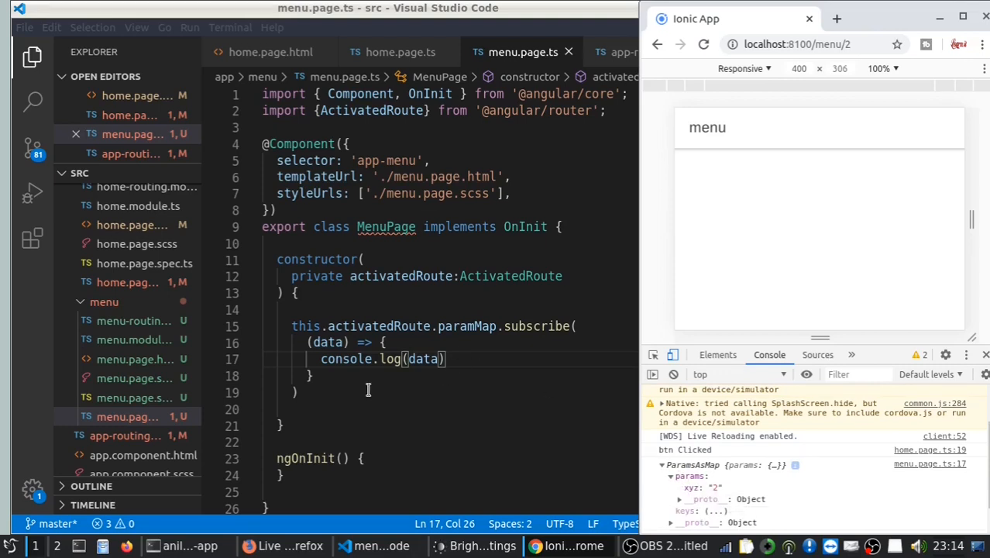
pyautogui.click(301, 394)
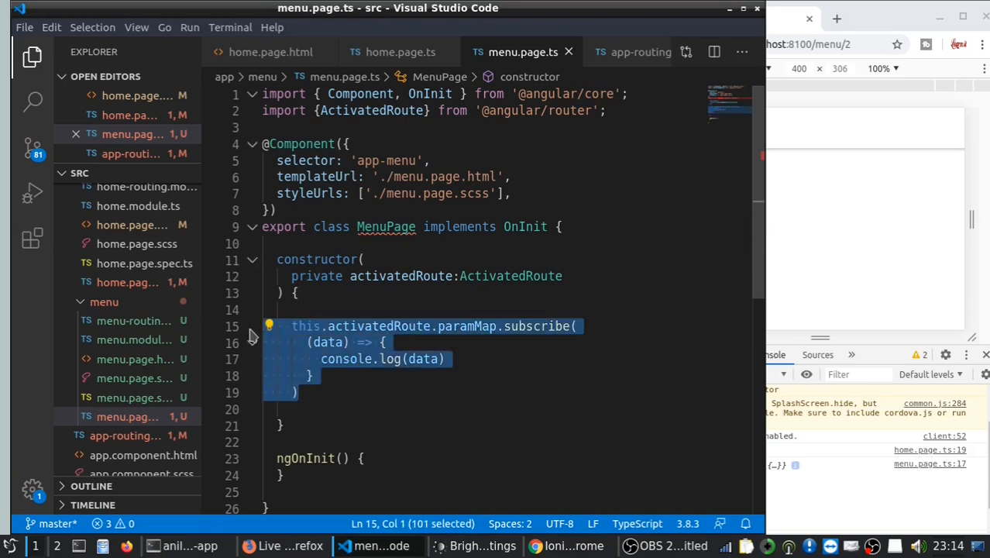
# - Comment out the subscription and write this.data = this.activatedRoute.snapshot.paramMap.get('') with a data:any property
pyautogui.press('ctrl+/')
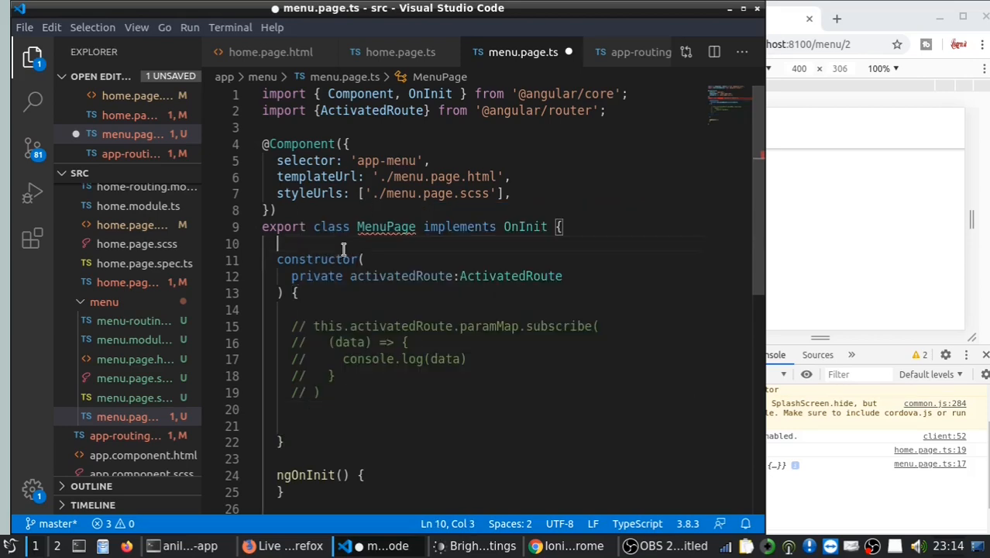
pyautogui.write('data')
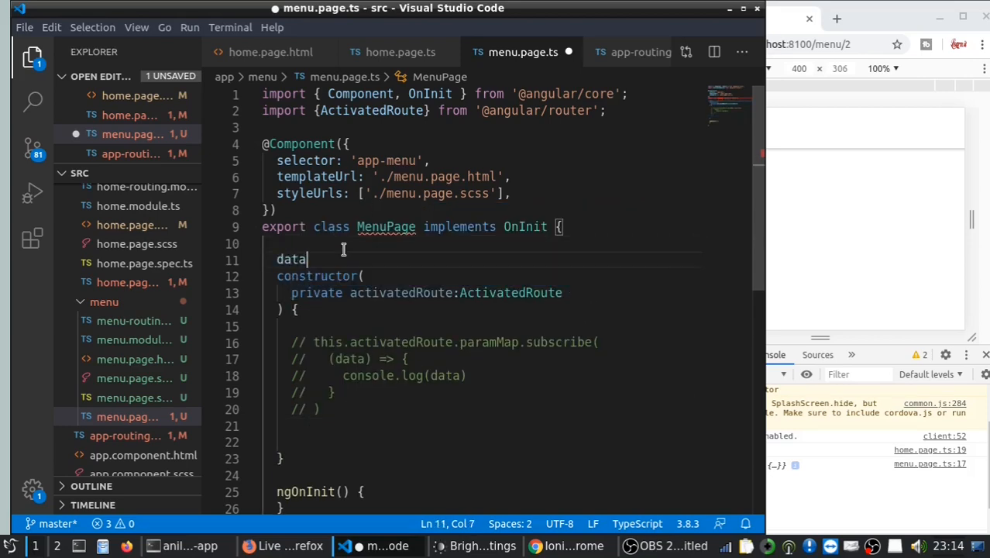
pyautogui.write(':any;')
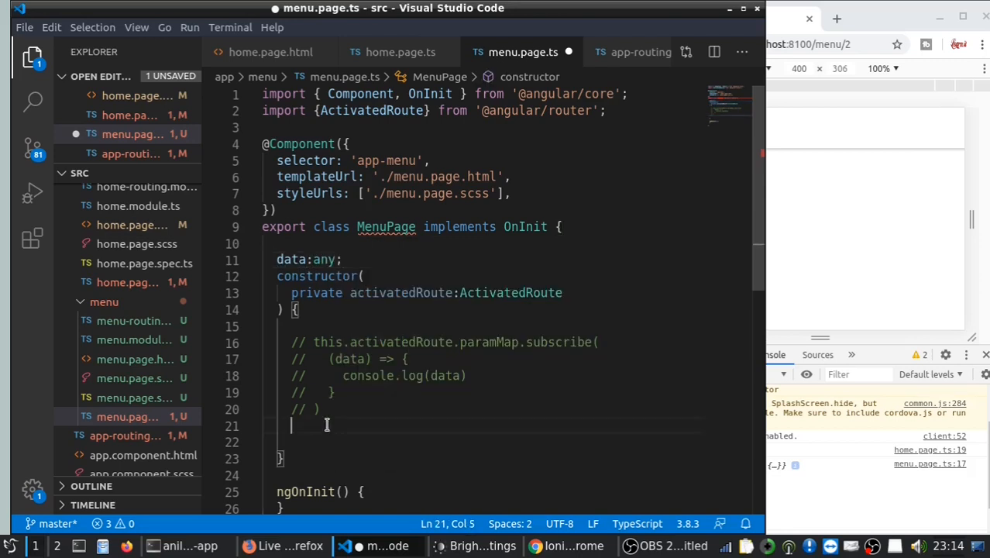
pyautogui.write('d')
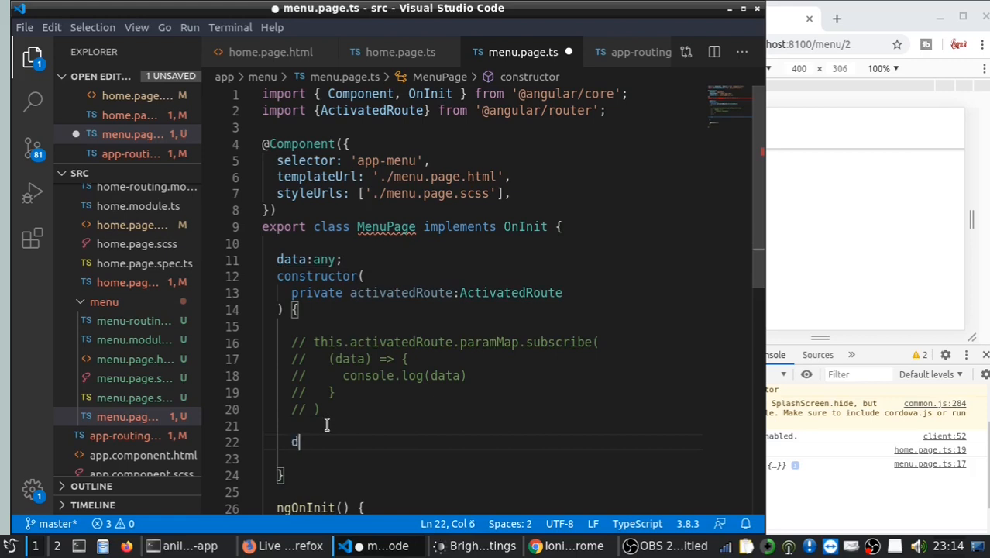
pyautogui.write('his.data')
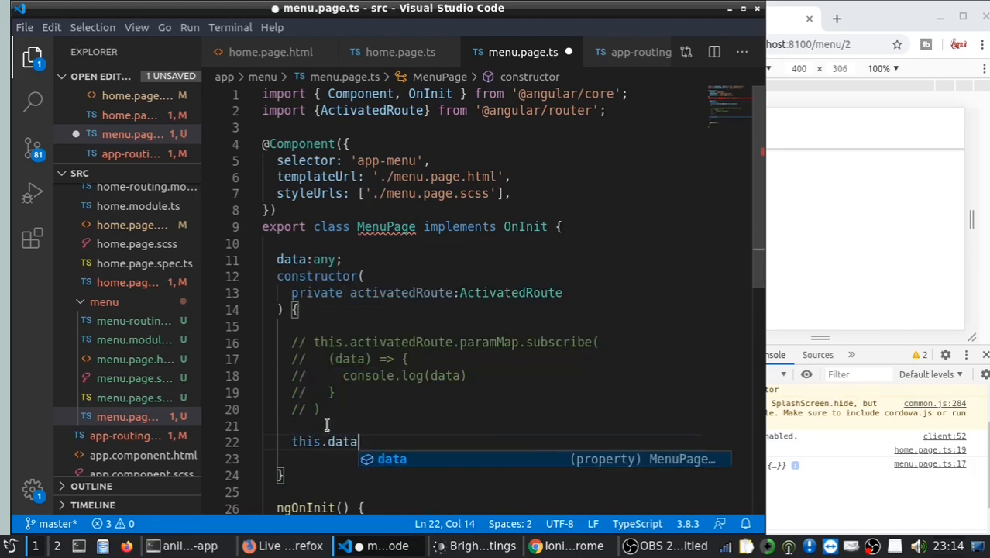
pyautogui.write('= this')
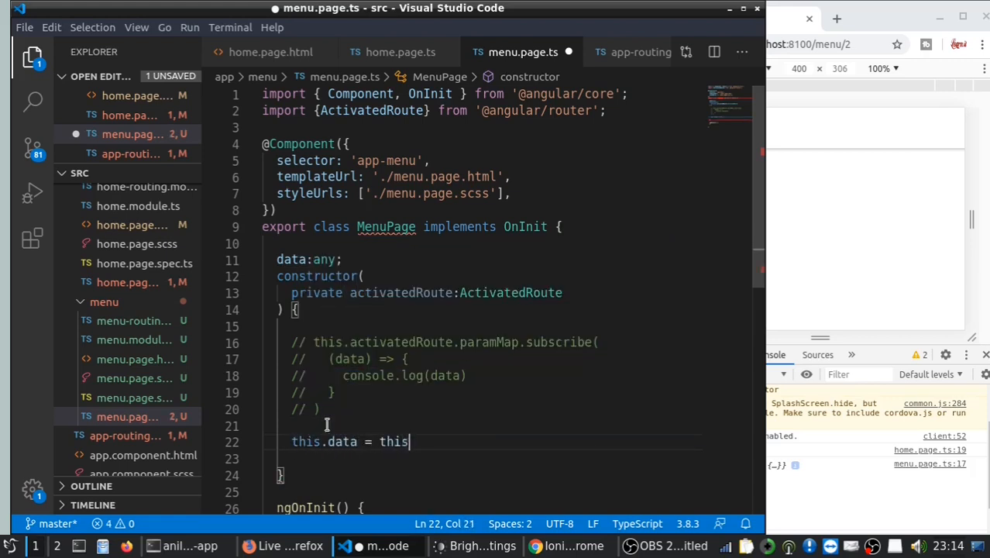
pyautogui.write('.activatedRoute.snapshot')
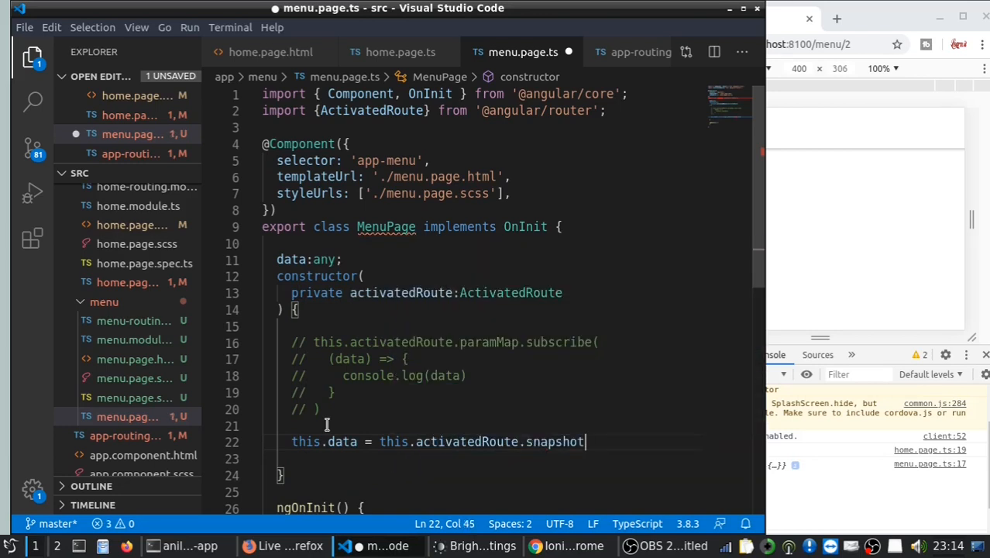
pyautogui.write('.c')
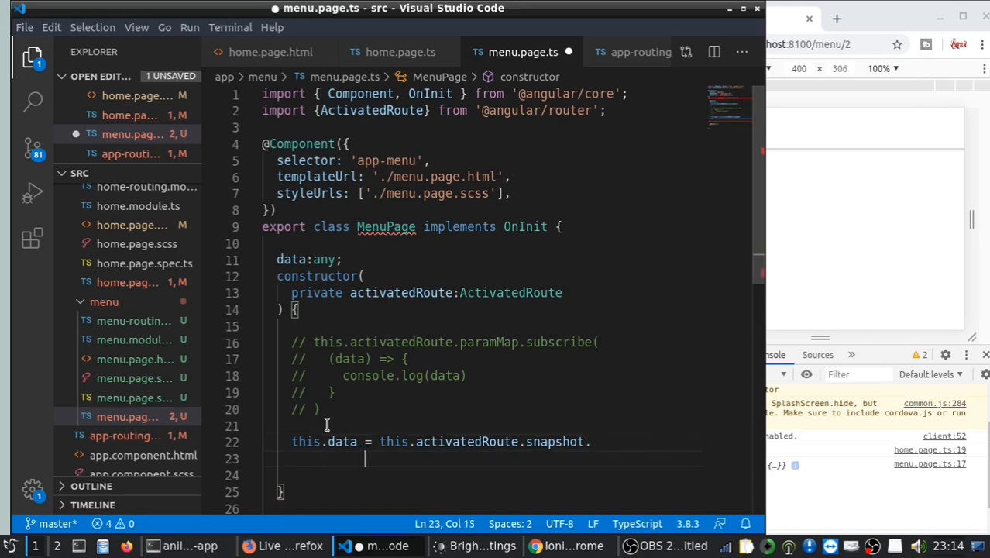
pyautogui.write('paramMap')
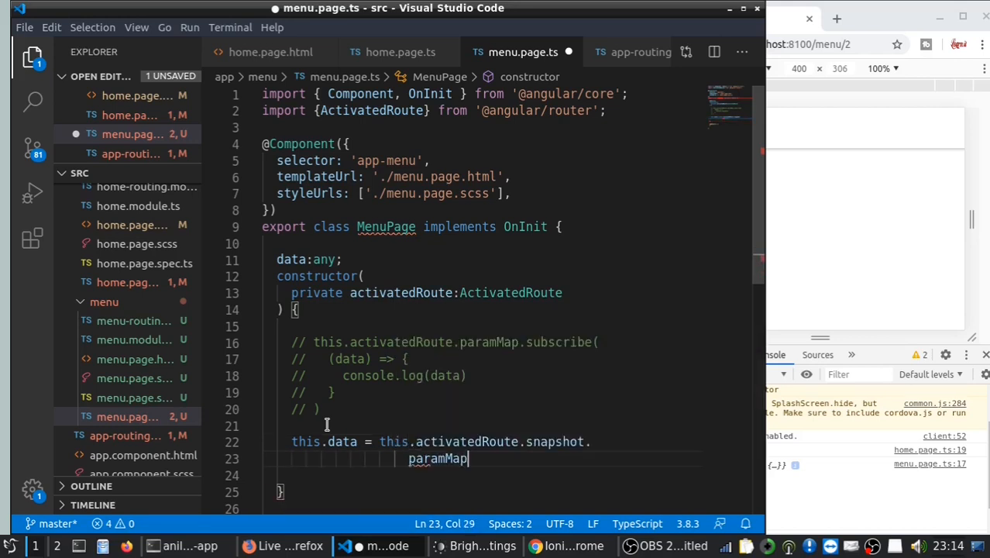
pyautogui.write('.get()')
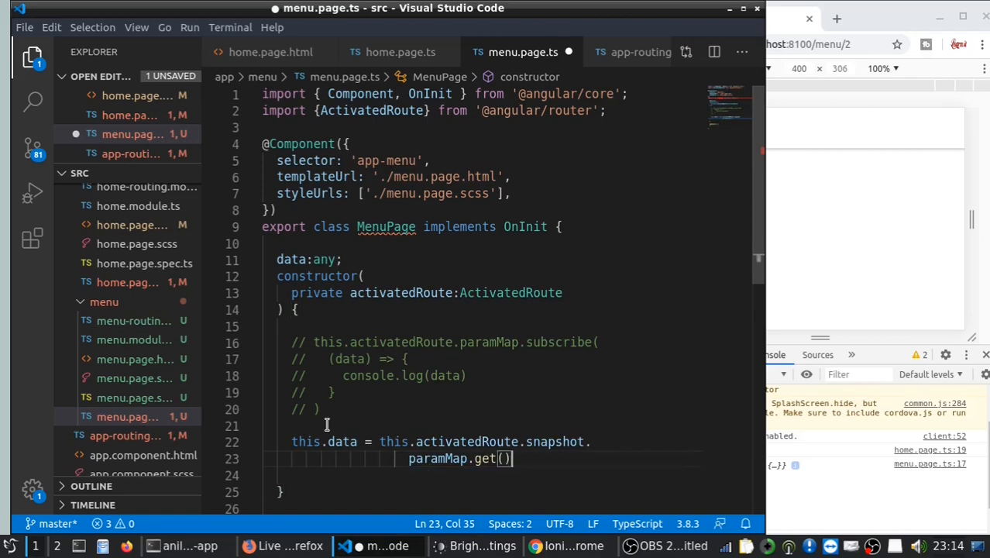
pyautogui.write("''")
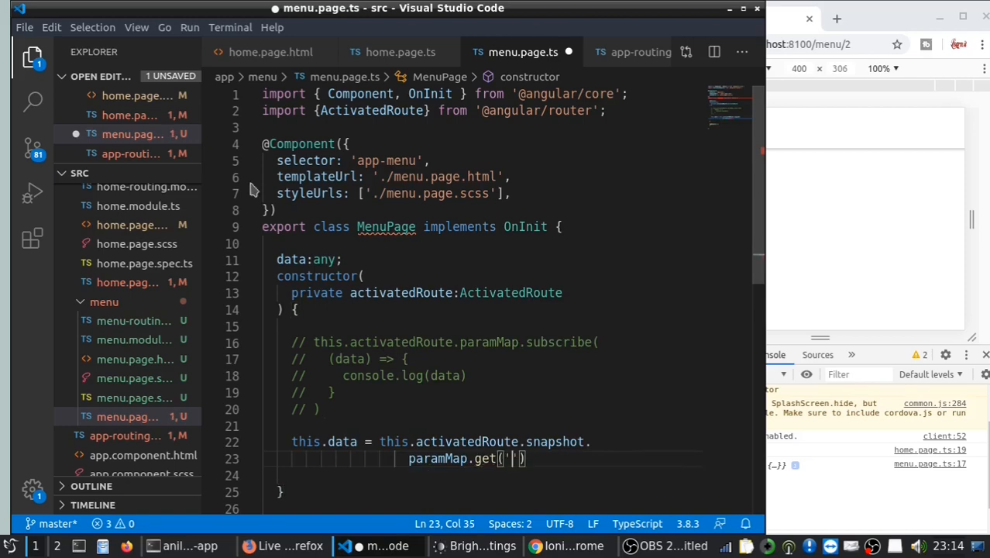
# - Confirm the parameter name in the routing module, complete get('xyz') and save menu.page.ts
pyautogui.click(641, 53)
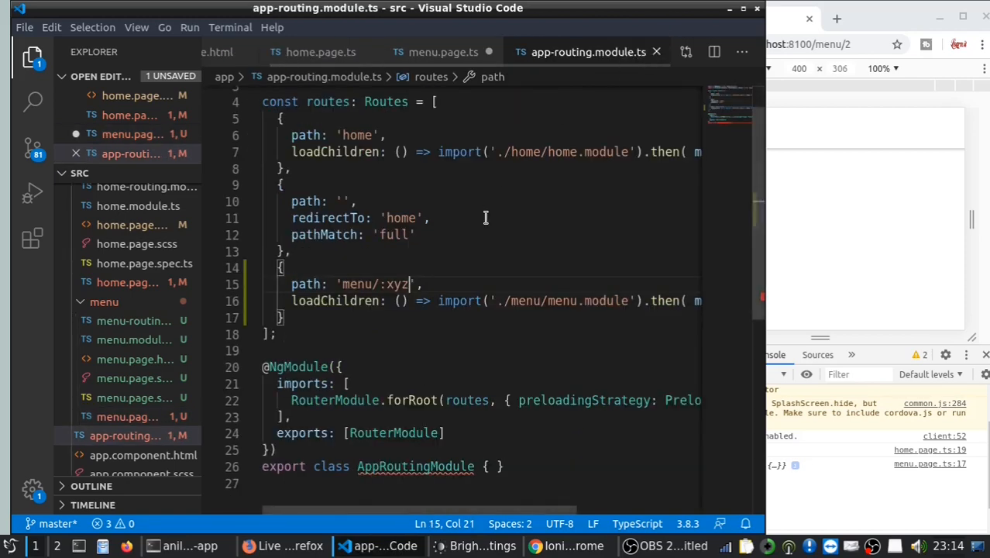
pyautogui.doubleClick(391, 284)
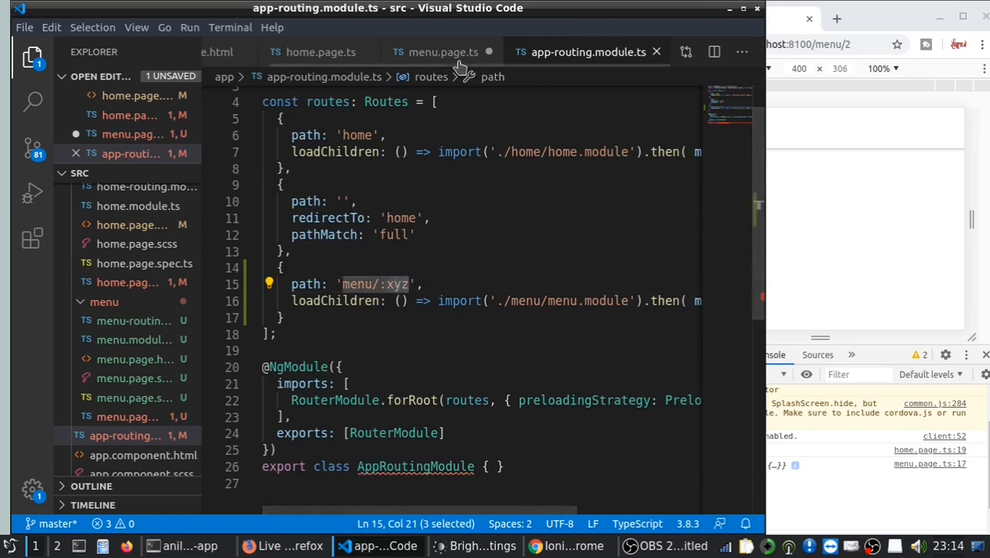
pyautogui.click(443, 53)
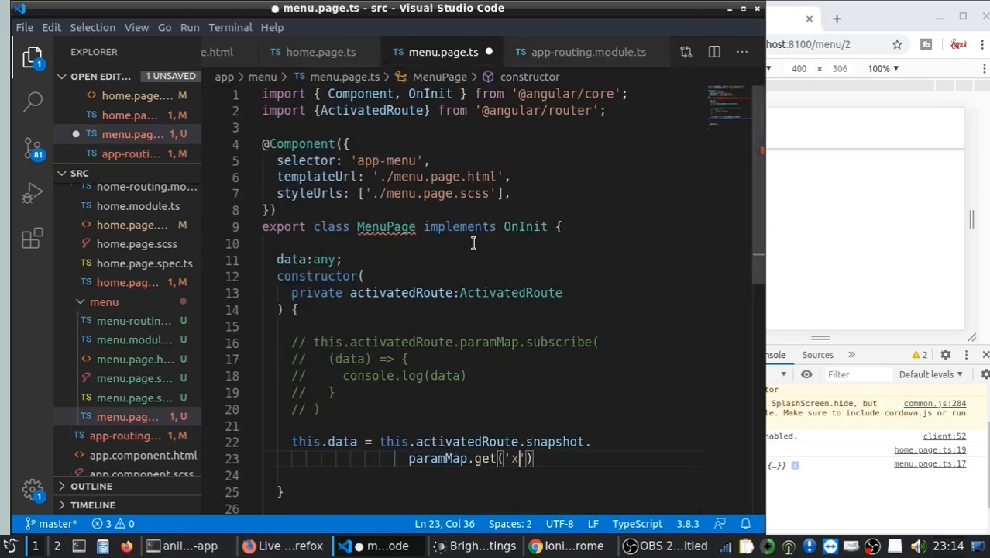
pyautogui.write('yz')
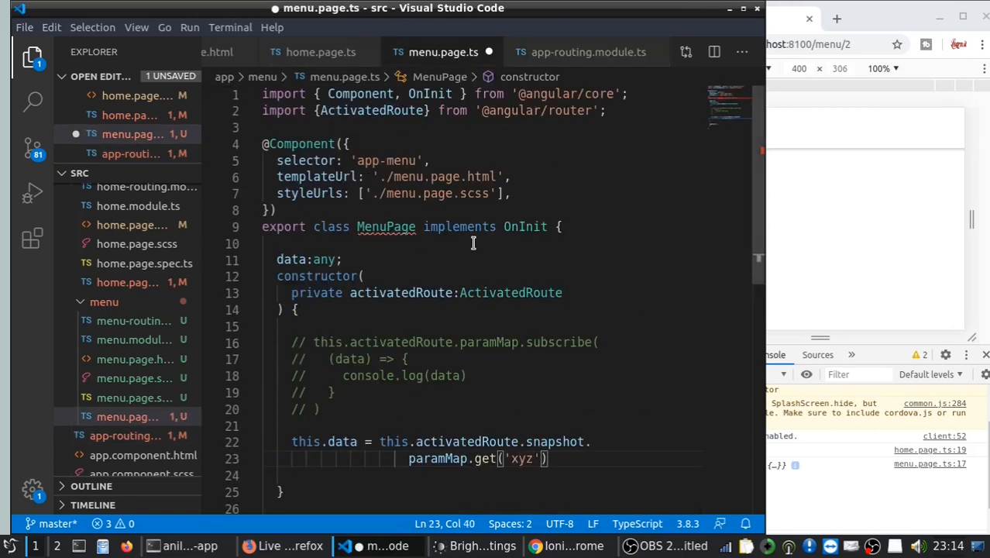
pyautogui.moveTo(424, 424)
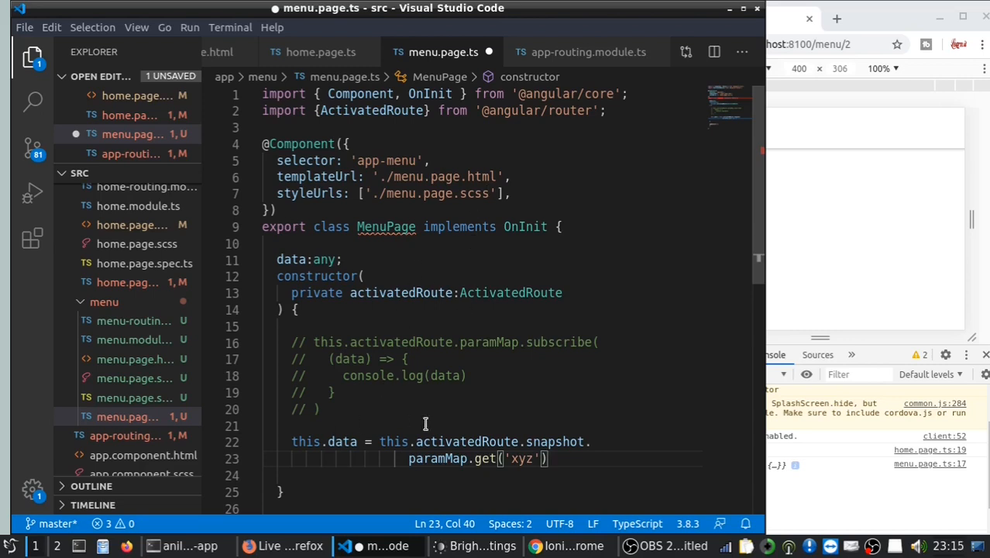
pyautogui.press('ctrl+s')
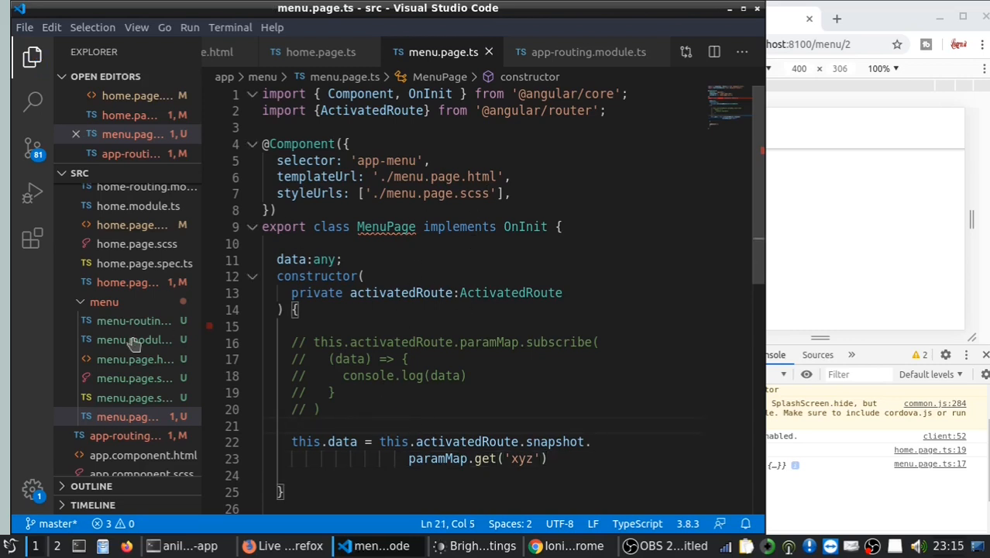
# - Add an <h3> with {{data}} inside ion-content of menu.page.html
pyautogui.click(134, 359)
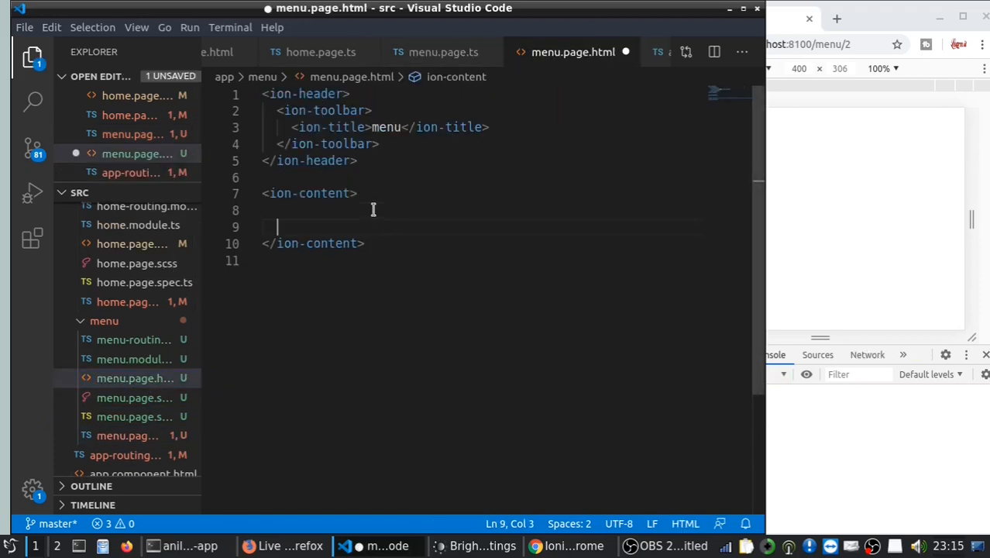
pyautogui.write('<h3>')
pyautogui.write('{{')
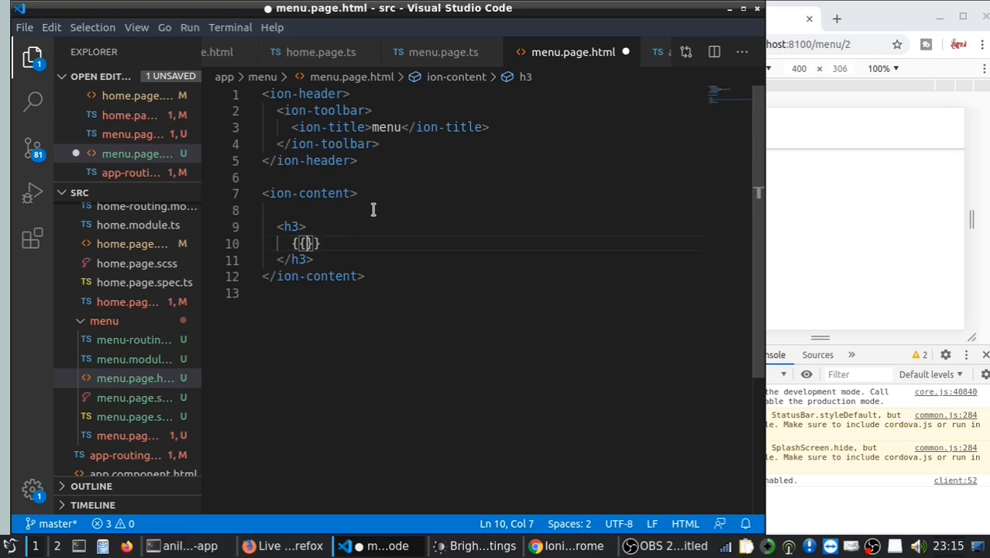
pyautogui.write('data')
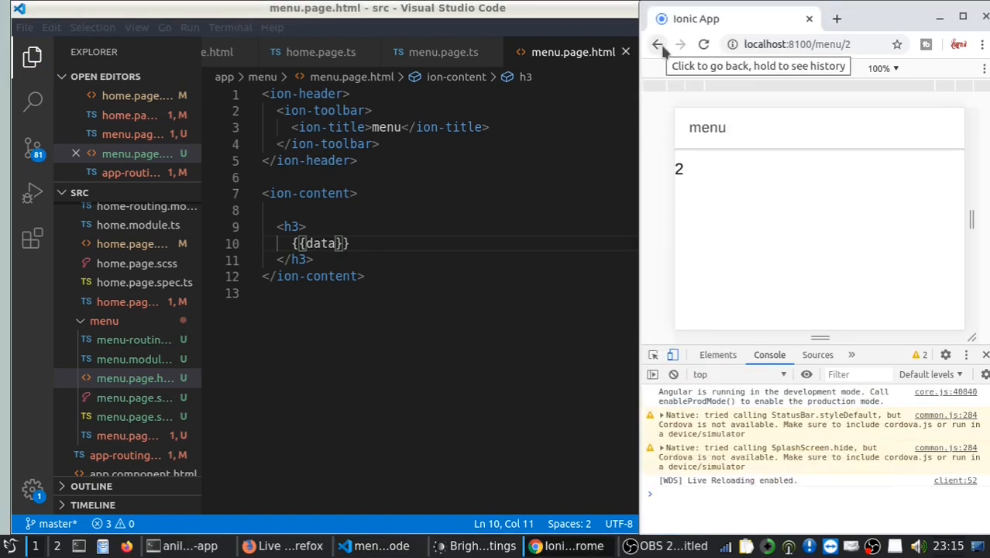
pyautogui.click(657, 43)
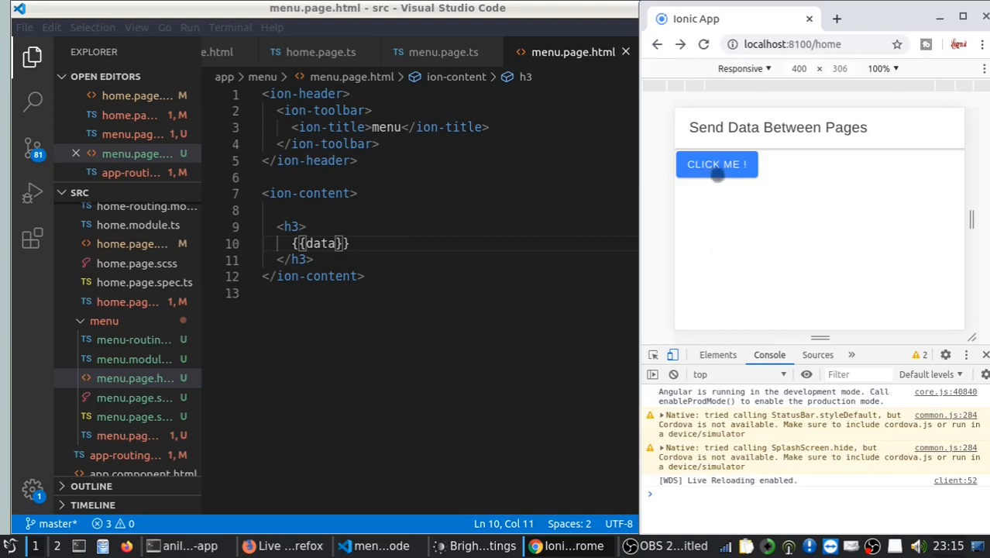
pyautogui.click(716, 164)
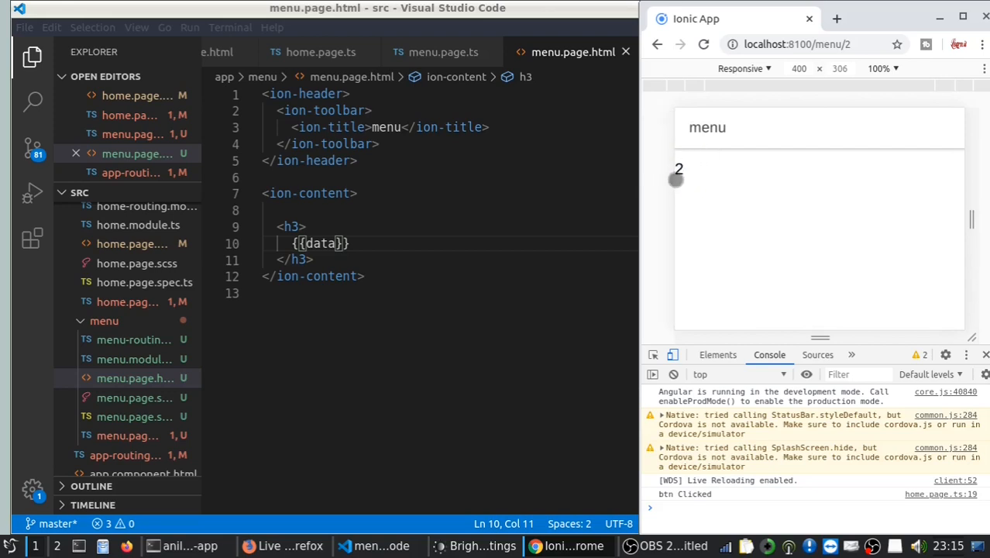
pyautogui.moveTo(688, 170)
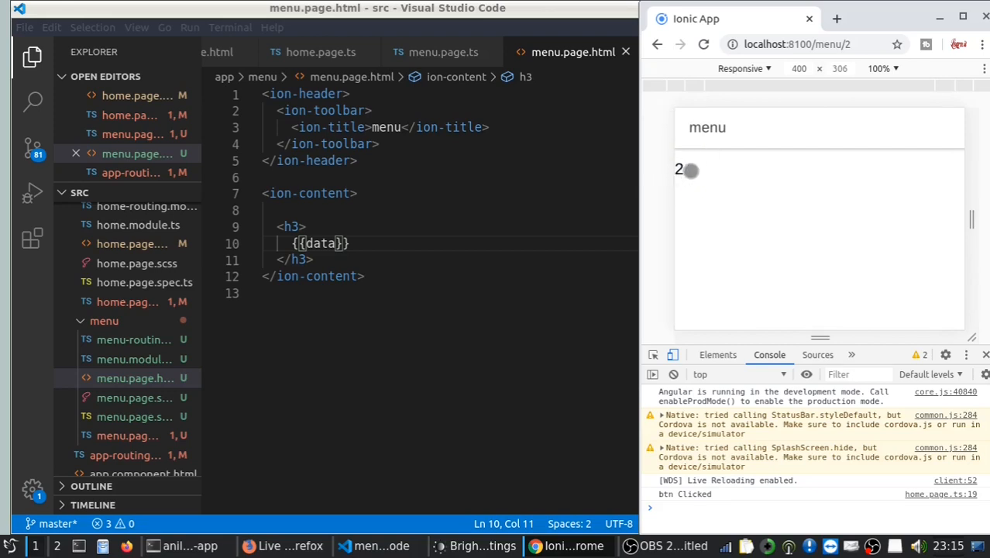
pyautogui.click(798, 43)
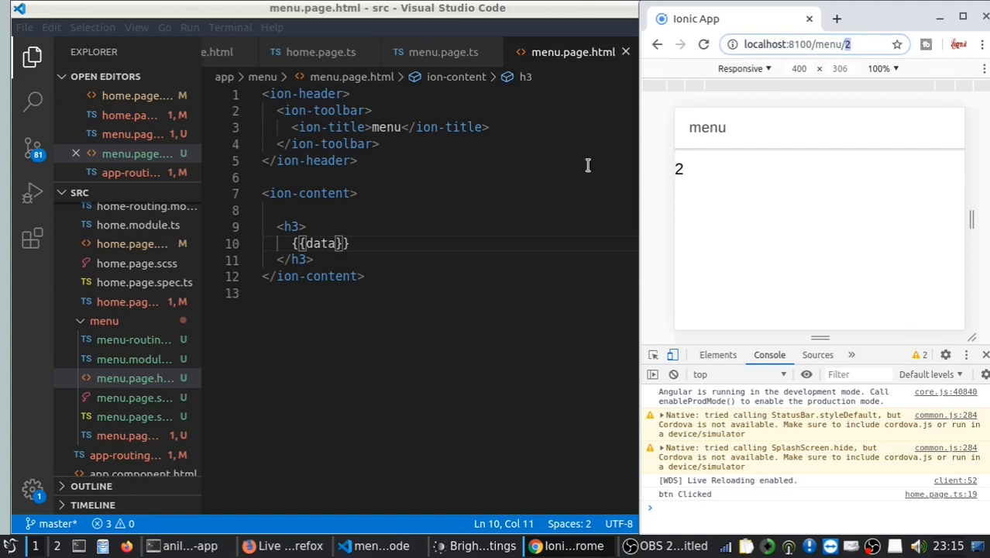
pyautogui.click(356, 192)
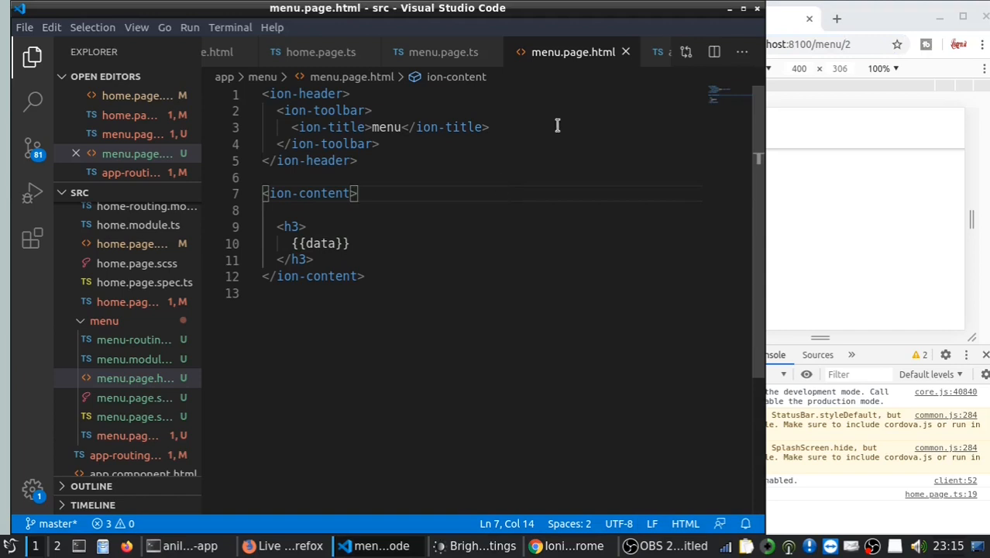
pyautogui.moveTo(704, 177)
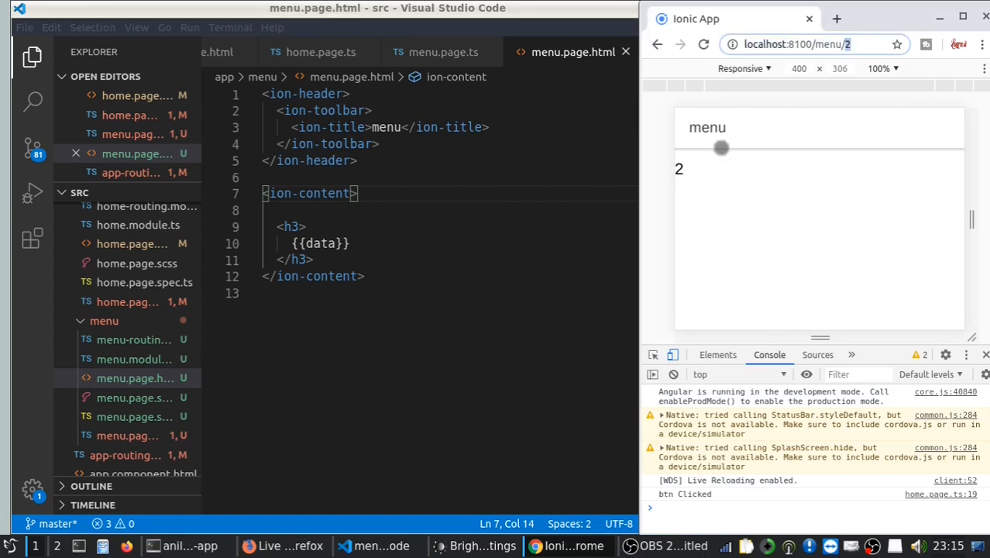
pyautogui.moveTo(412, 246)
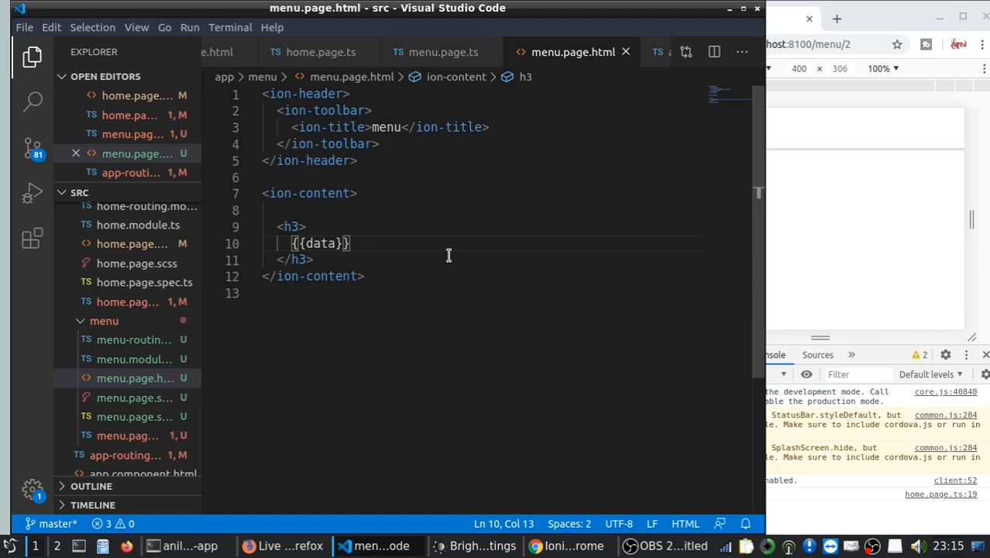
pyautogui.moveTo(419, 76)
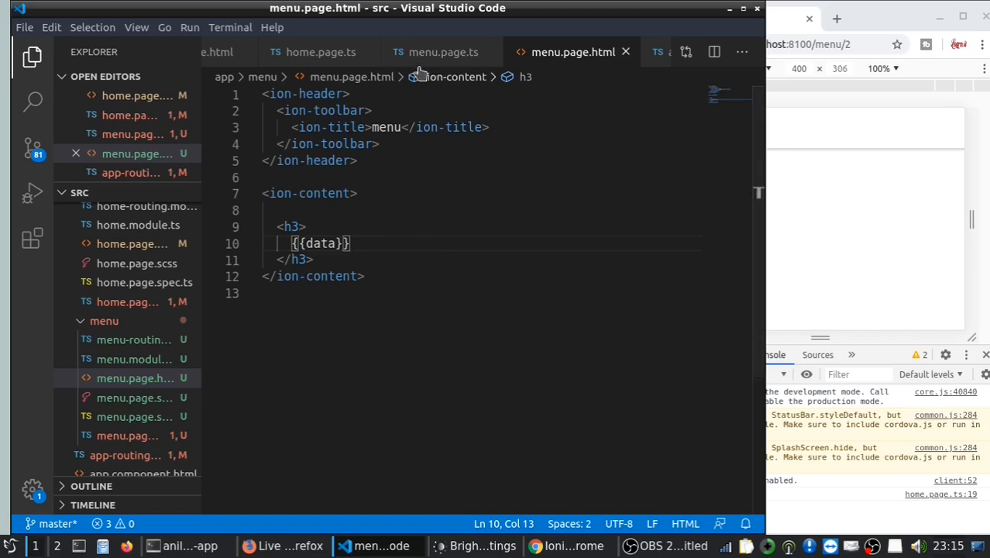
# - In home.page.ts btnClicked(), start declaring let d = { ... }
pyautogui.click(441, 52)
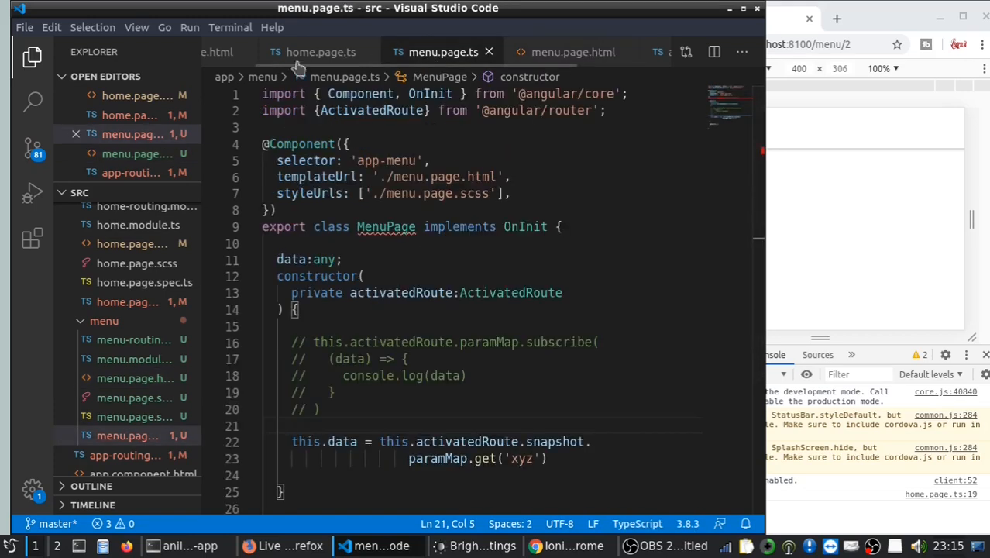
pyautogui.click(313, 53)
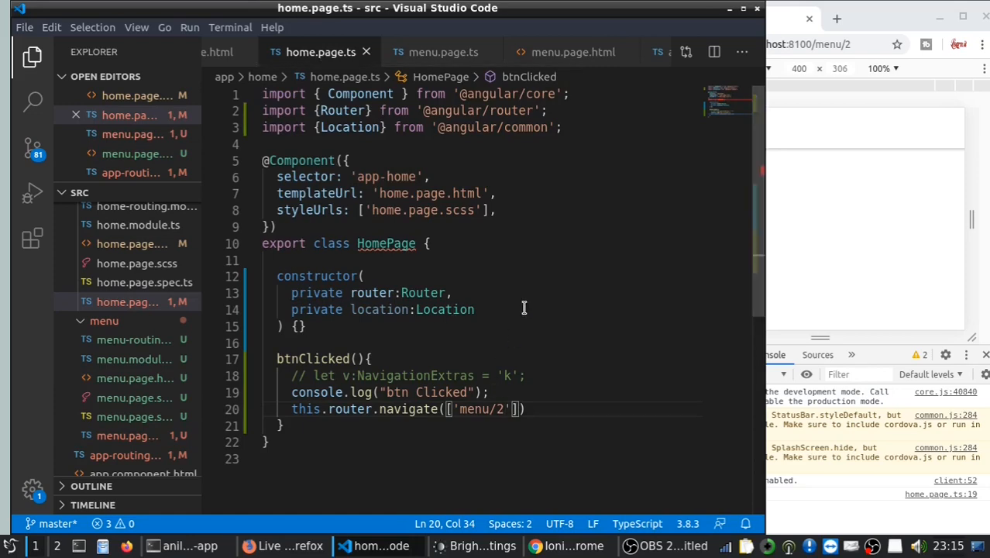
pyautogui.write('d')
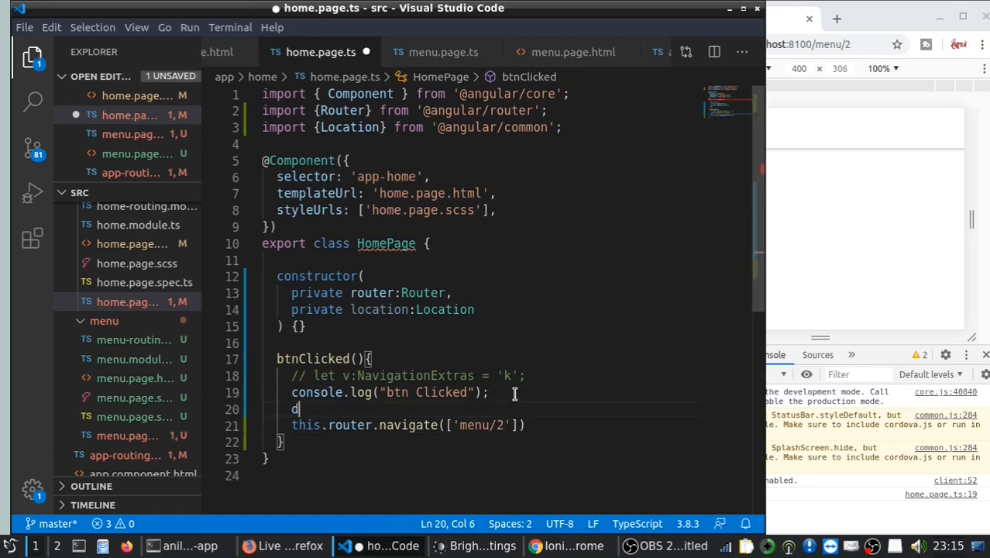
pyautogui.write('let da')
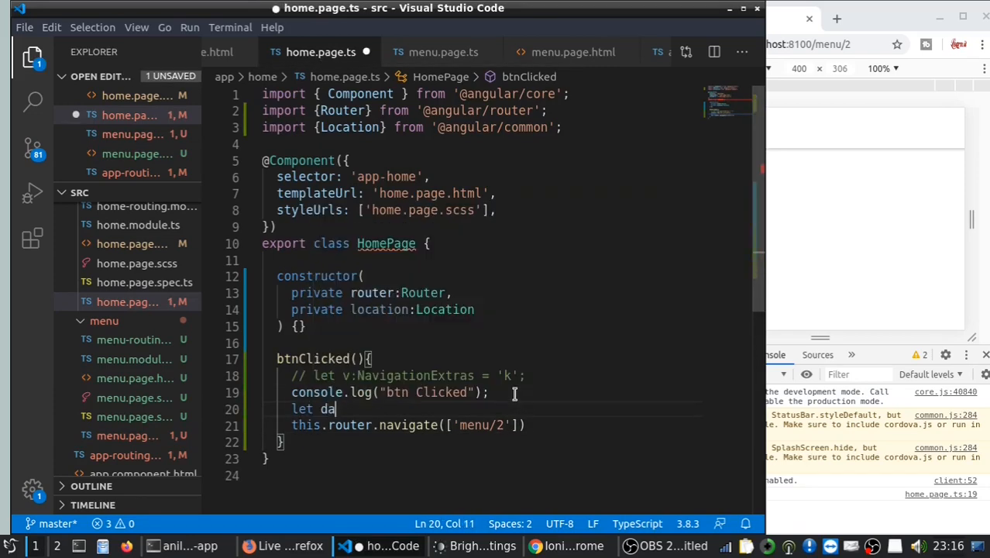
pyautogui.press('Backspace')
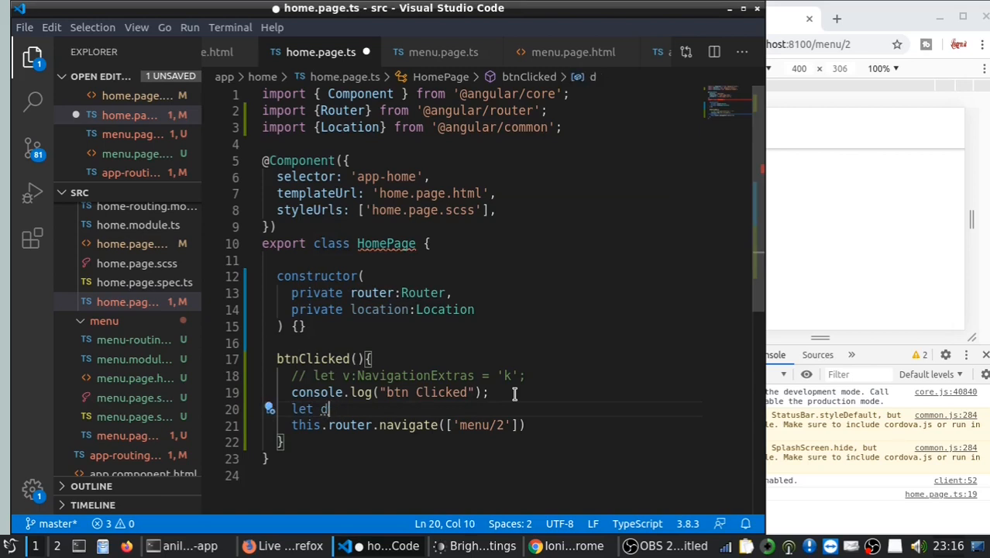
pyautogui.write('= {')
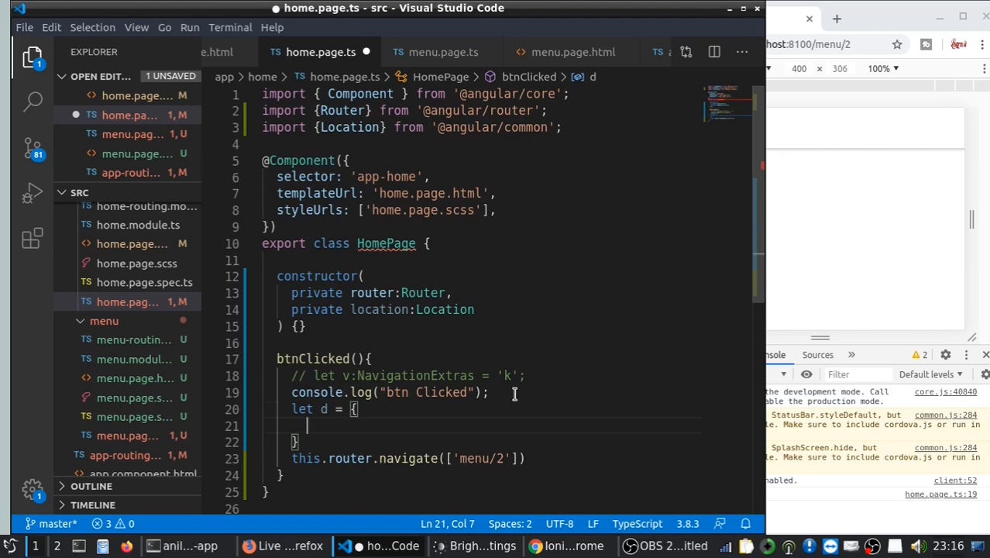
pyautogui.write('data')
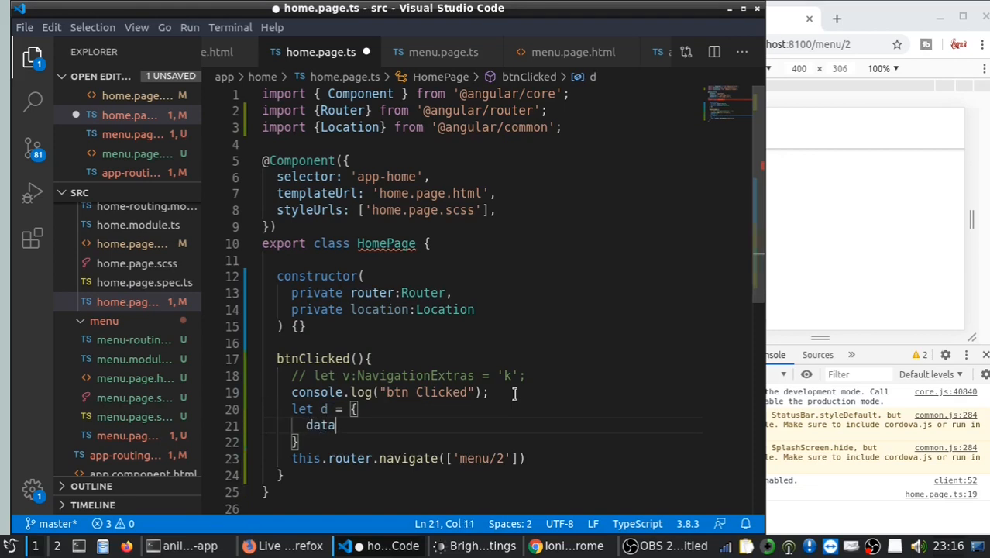
pyautogui.write(':')
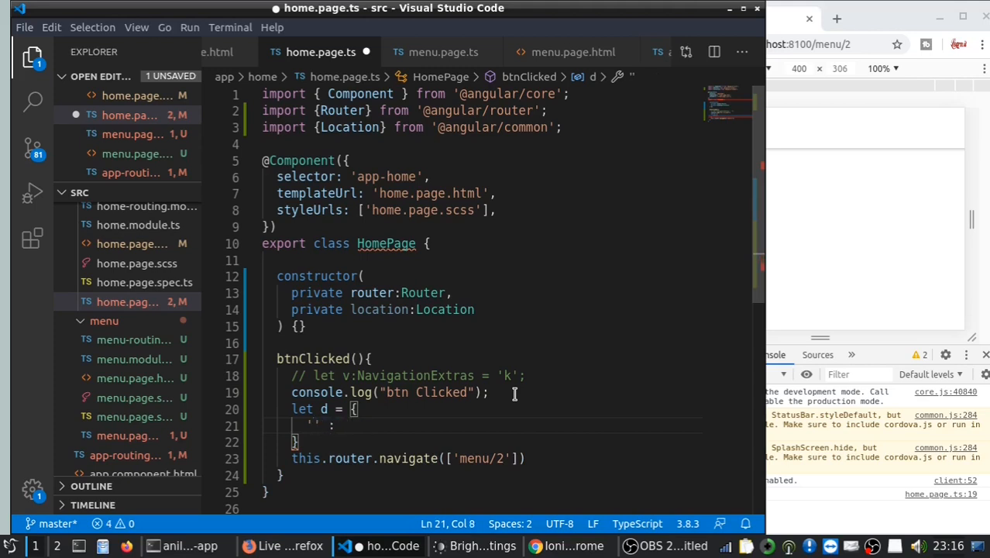
# - Fill the object with 'hero' : 'ironman' and 'villan' : 'thanos'
pyautogui.write('hero')
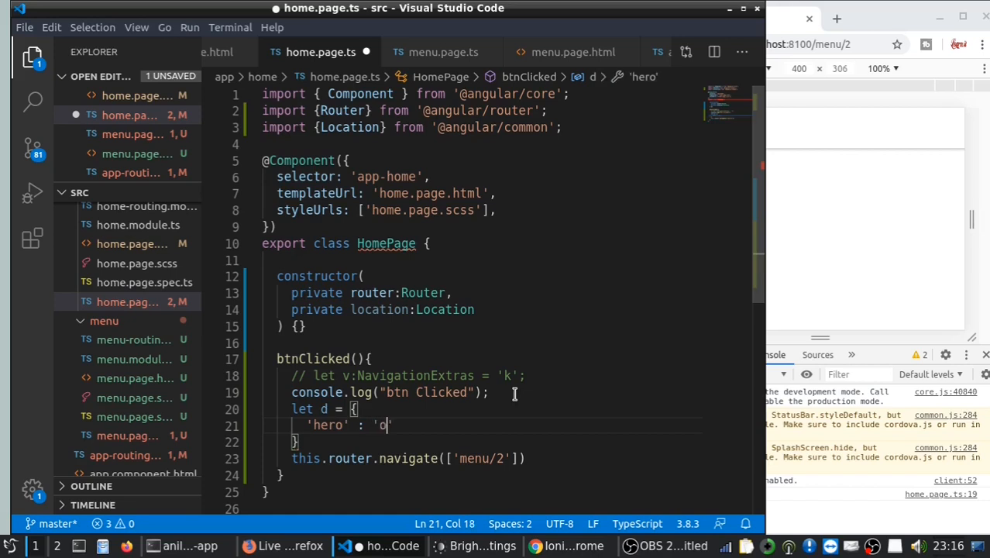
pyautogui.write('ironm')
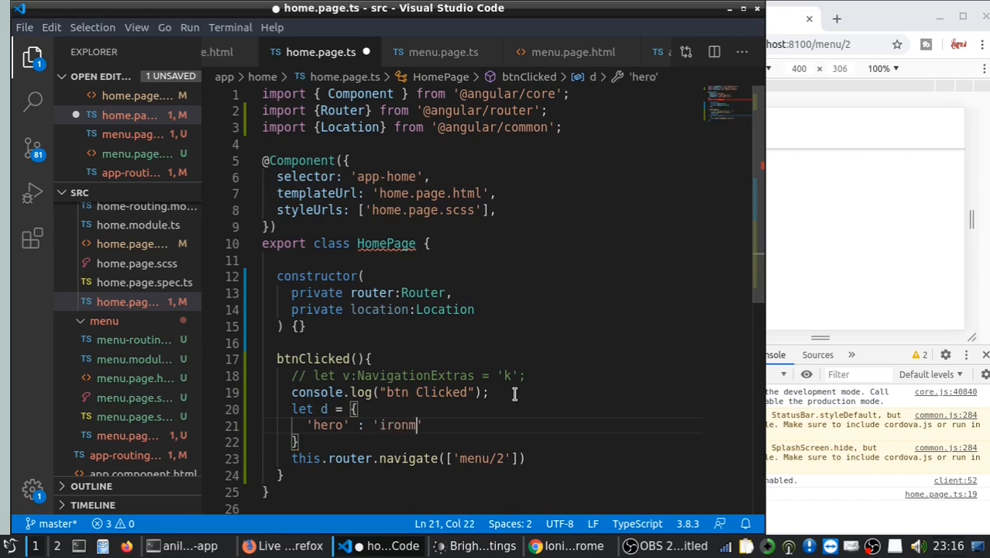
pyautogui.write("an',")
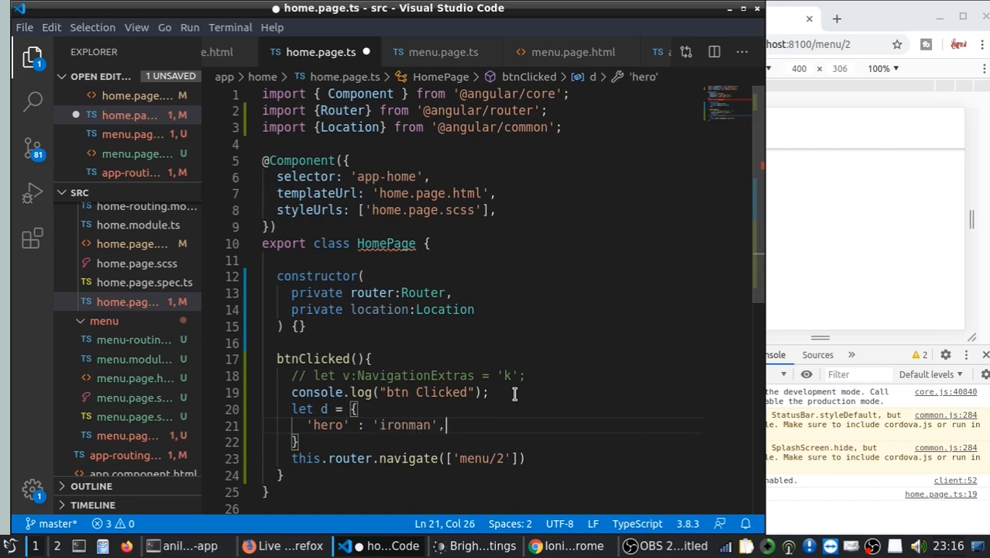
pyautogui.write("'v'")
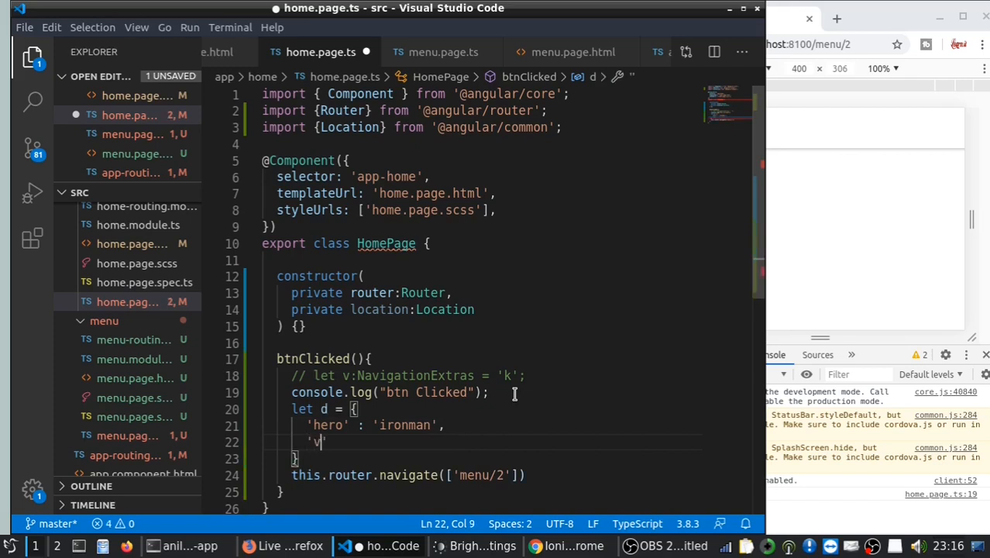
pyautogui.write("illan' :")
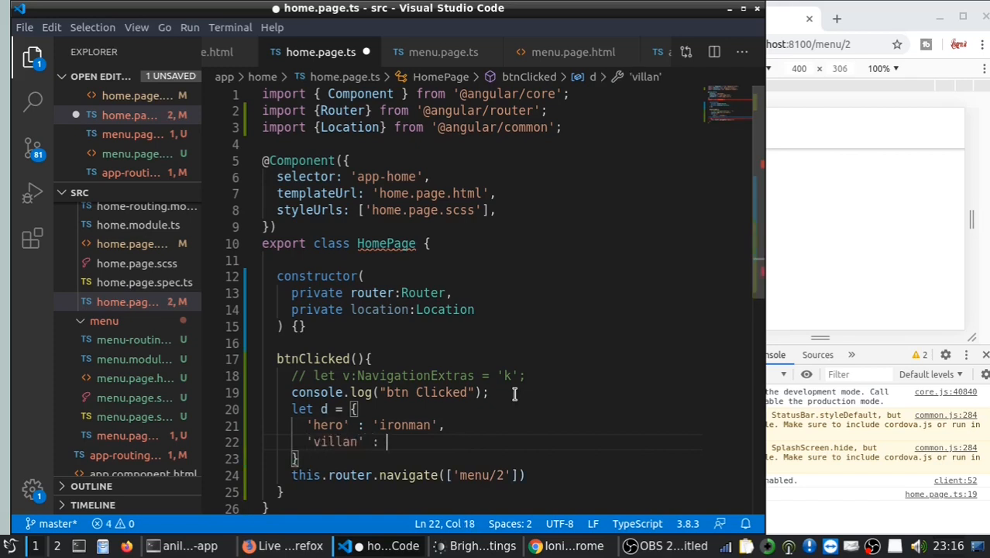
pyautogui.write('than')
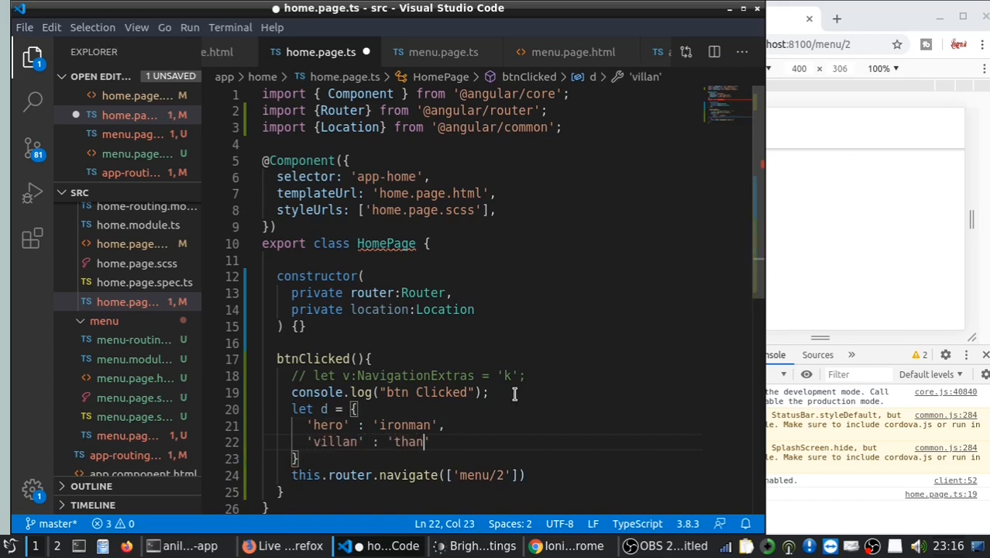
pyautogui.write("os'")
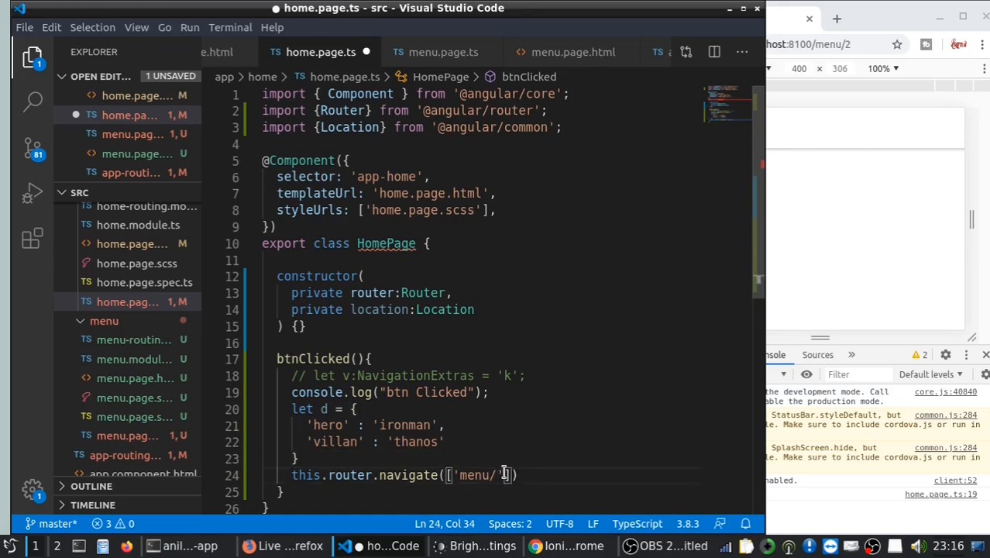
# - Navigate to 'menu/' + JSON.stringify(d) instead of 'menu/2'
pyautogui.write('JSON.stringify')
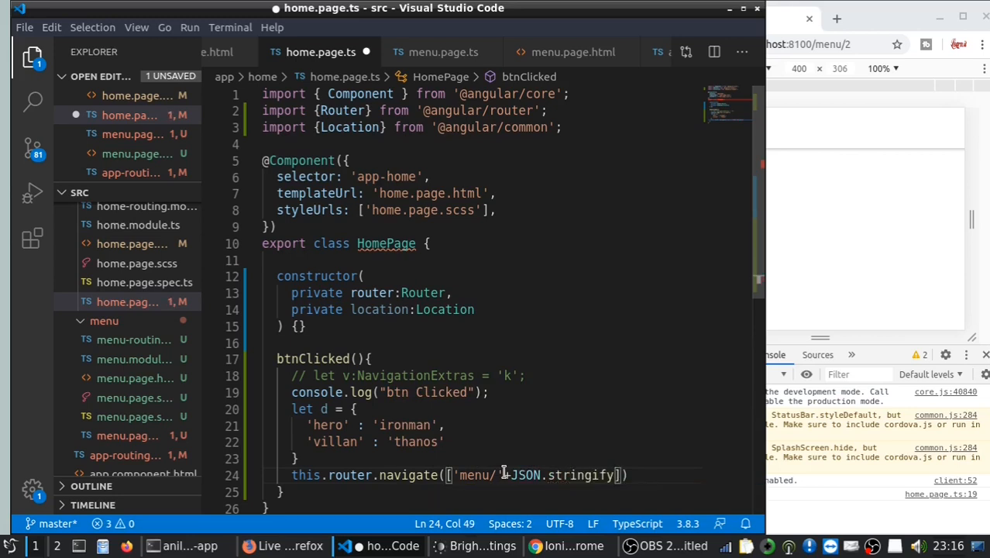
pyautogui.write('()')
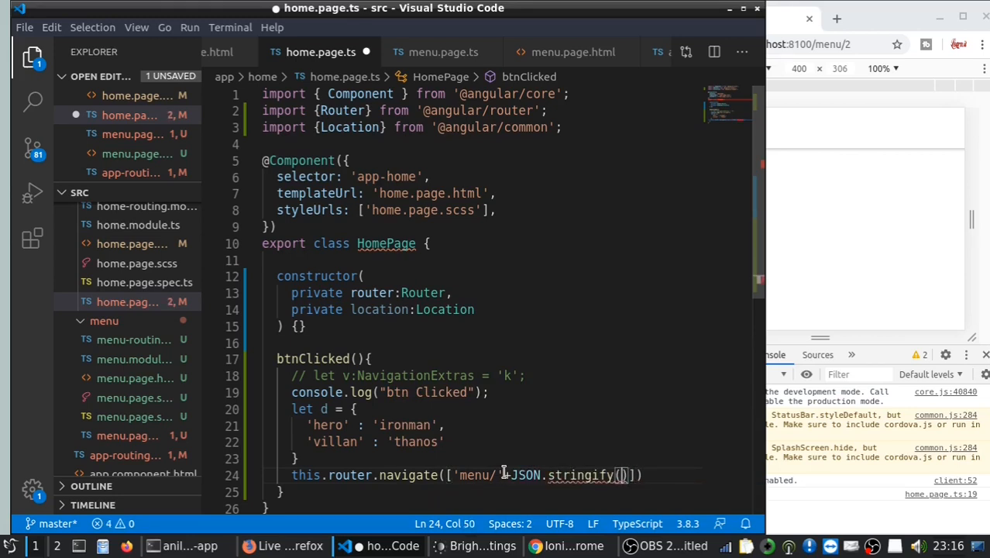
pyautogui.write('d')
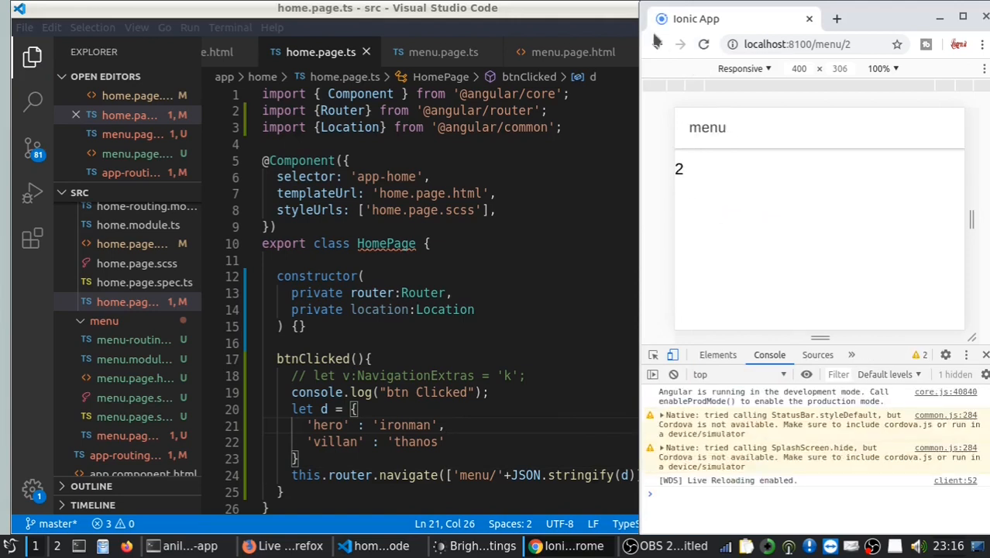
# - Return home and trigger CLICK ME ! so the menu page shows {"hero":"ironman","villan":"thanos"}
pyautogui.click(657, 44)
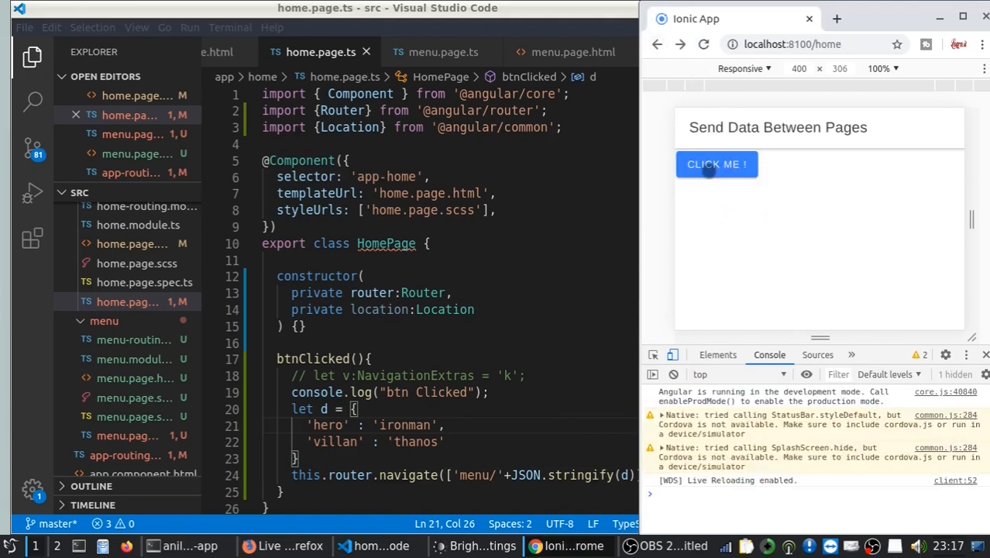
pyautogui.click(716, 165)
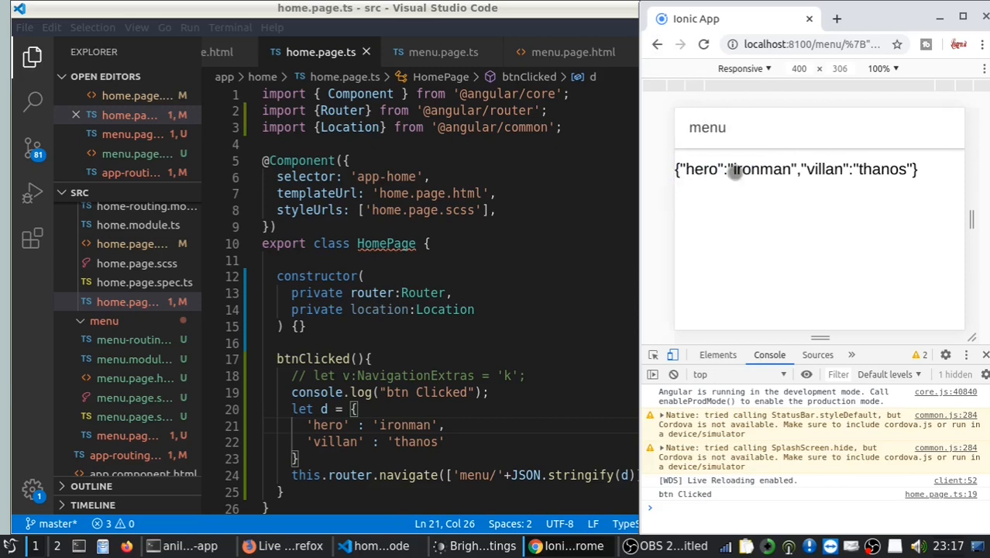
pyautogui.moveTo(905, 168)
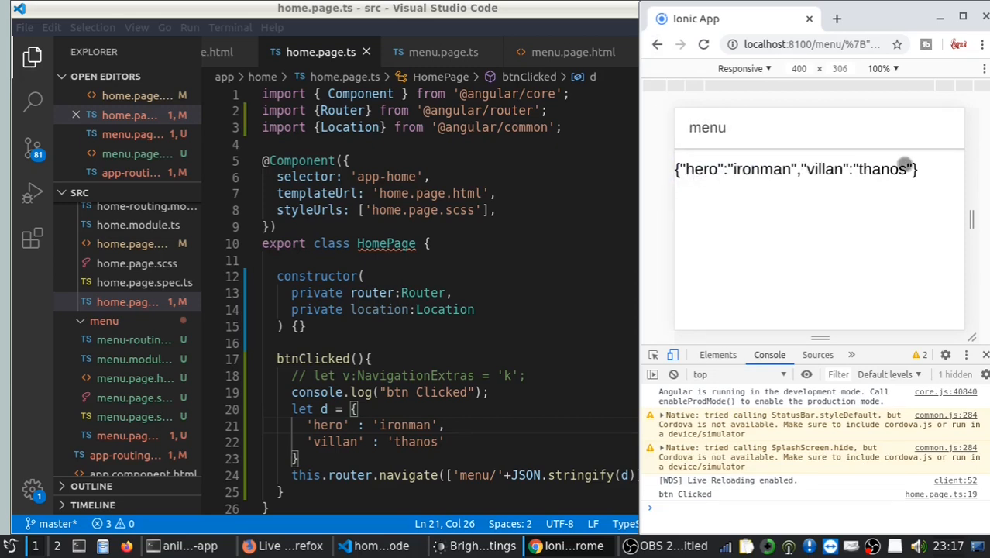
pyautogui.click(812, 44)
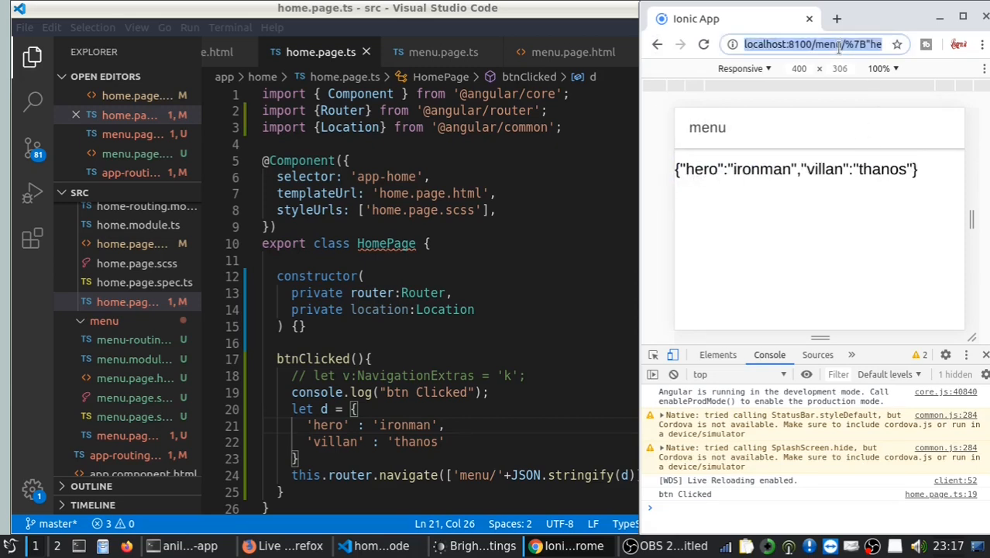